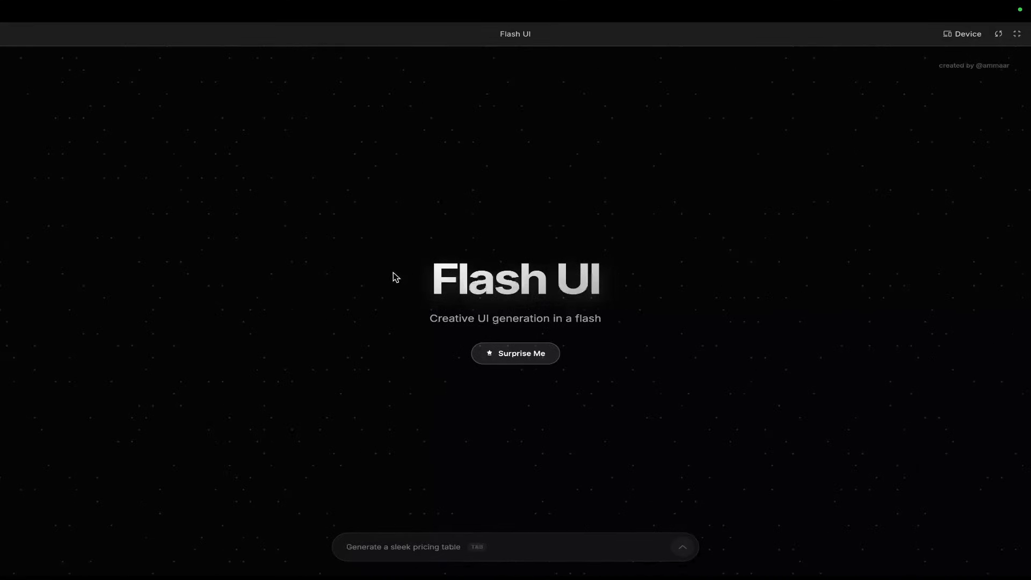
pyautogui.moveTo(404, 342)
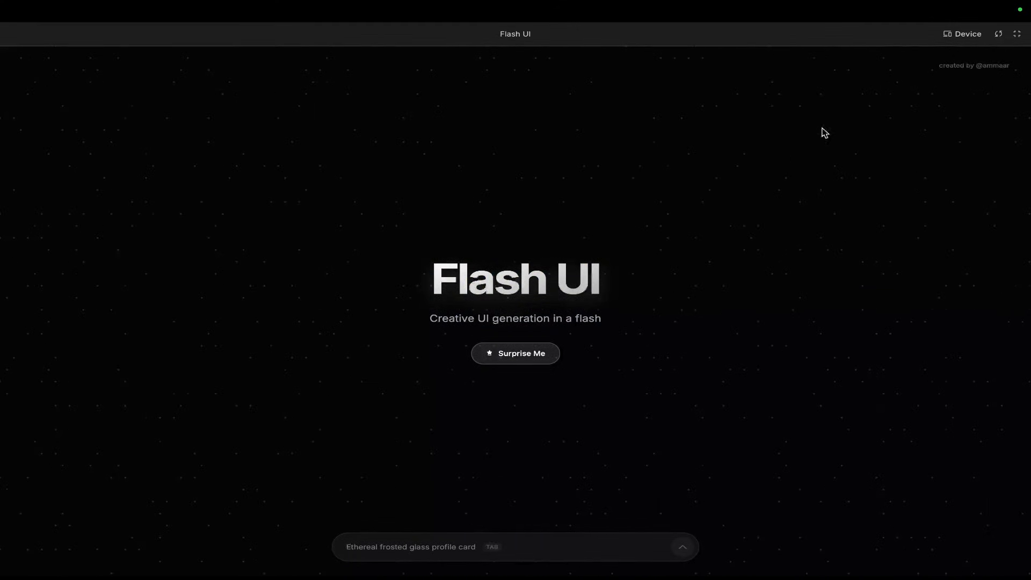
# Open the app creator's X profile from the 'created by' credit link.
pyautogui.click(516, 354)
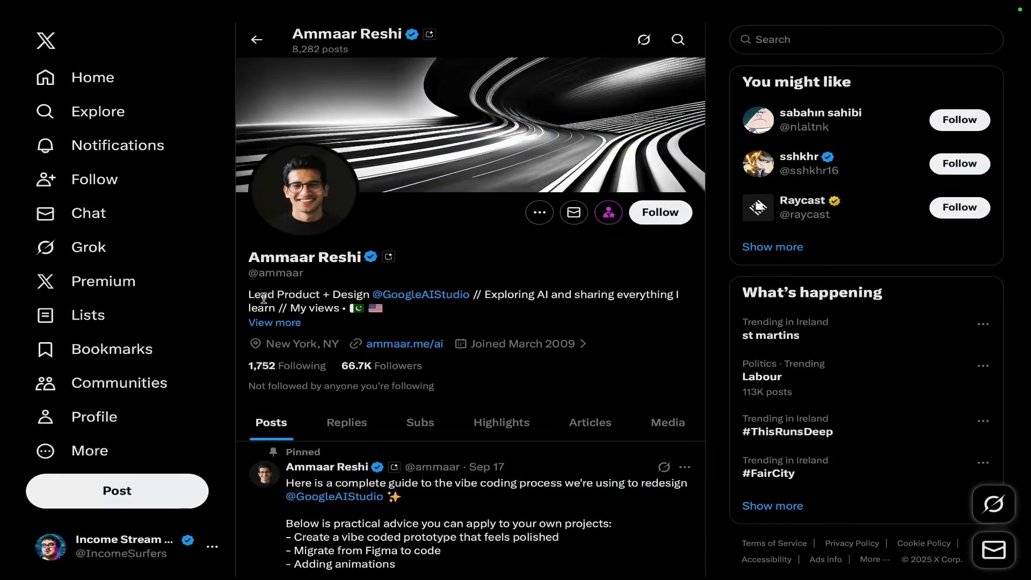
pyautogui.moveTo(492, 317)
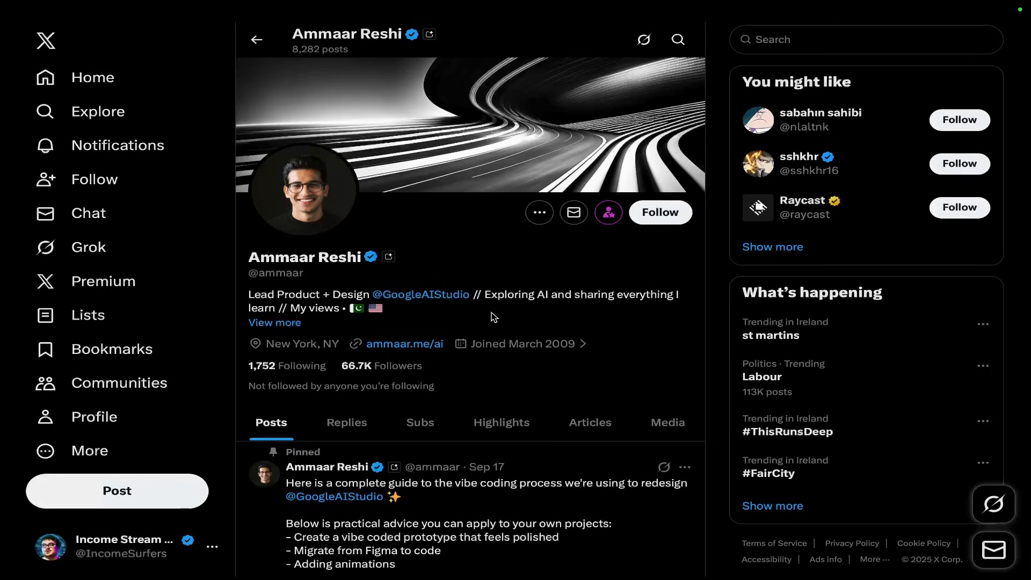
# Scroll down through the creator's X profile.
pyautogui.scroll(-3)
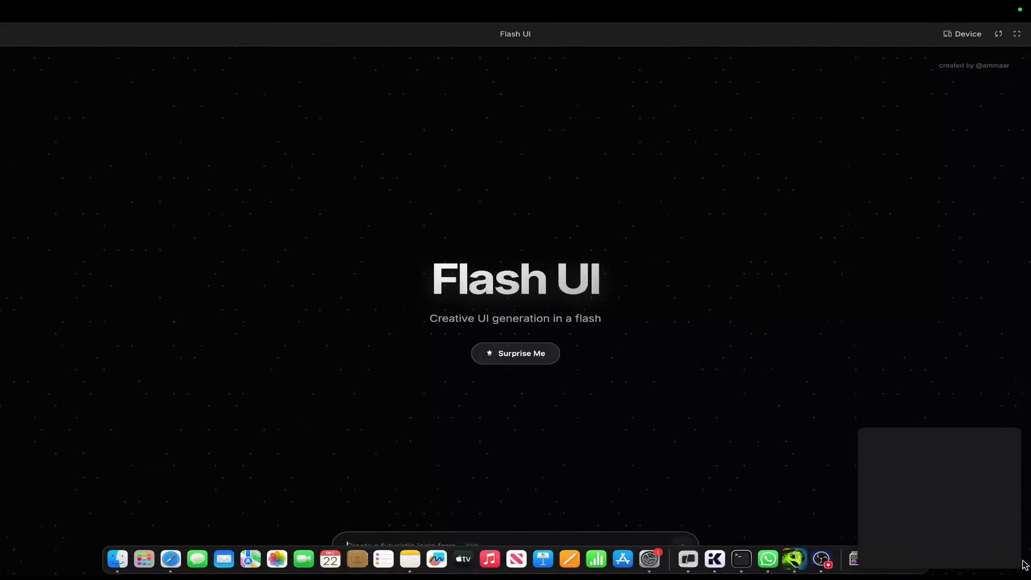
# Submit the prompt 'create a futuristic login form' in Flash UI.
pyautogui.write('create a futuristic login for')
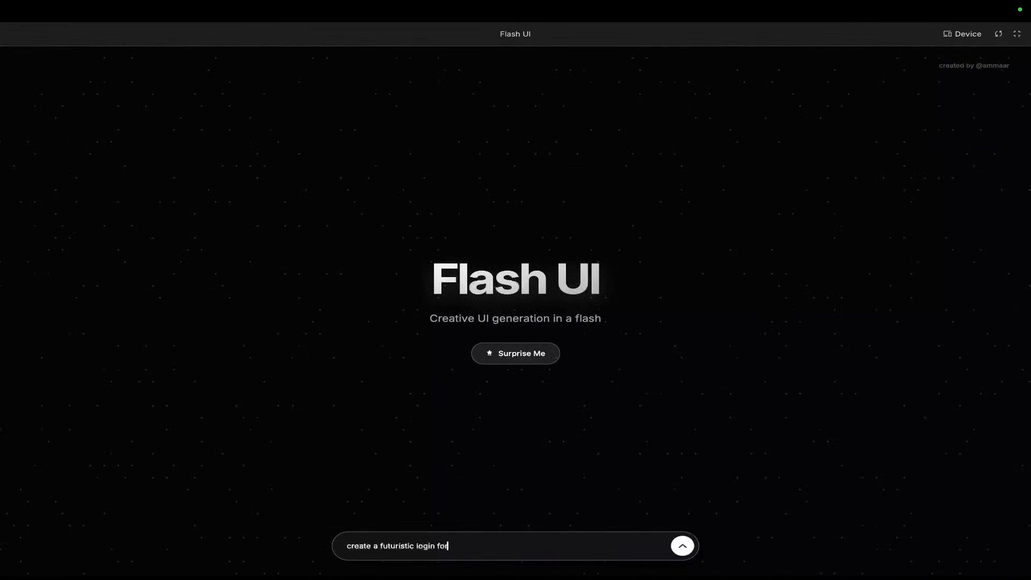
pyautogui.click(683, 545)
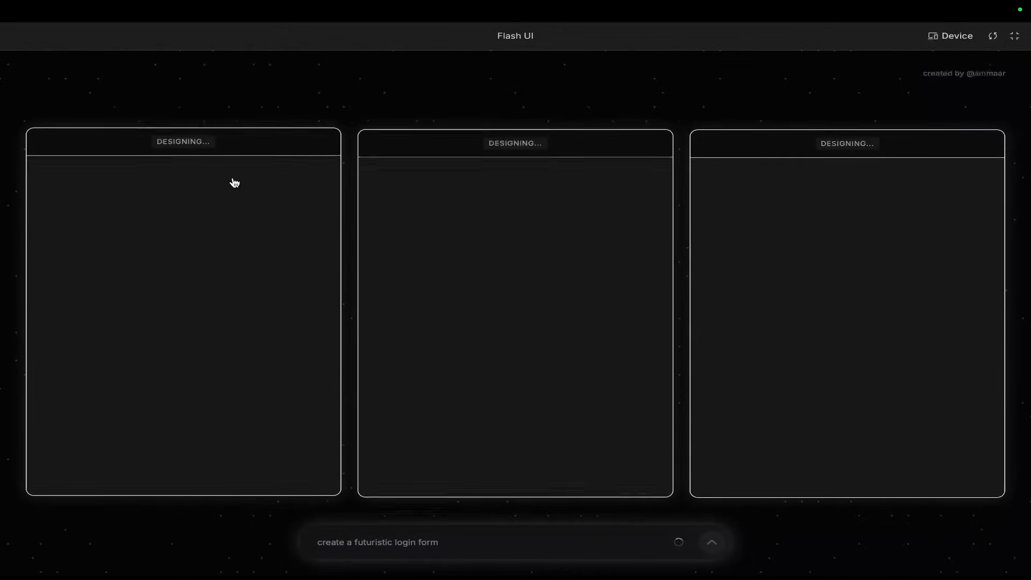
pyautogui.moveTo(172, 277)
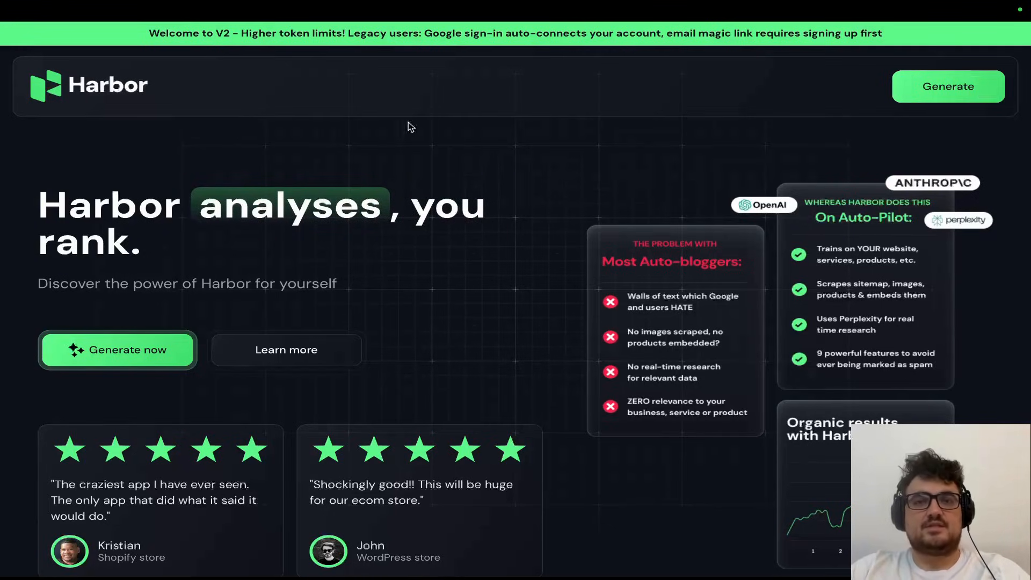
# Enter Harbor with the existing sitemap URL, review the dental implants article, then open Researcher.
pyautogui.click(117, 349)
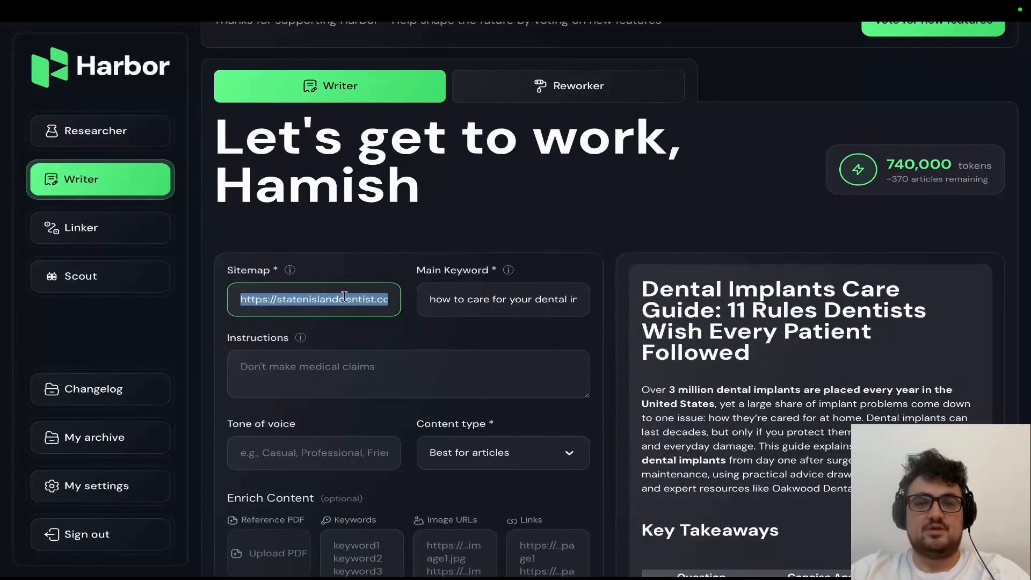
pyautogui.click(503, 299)
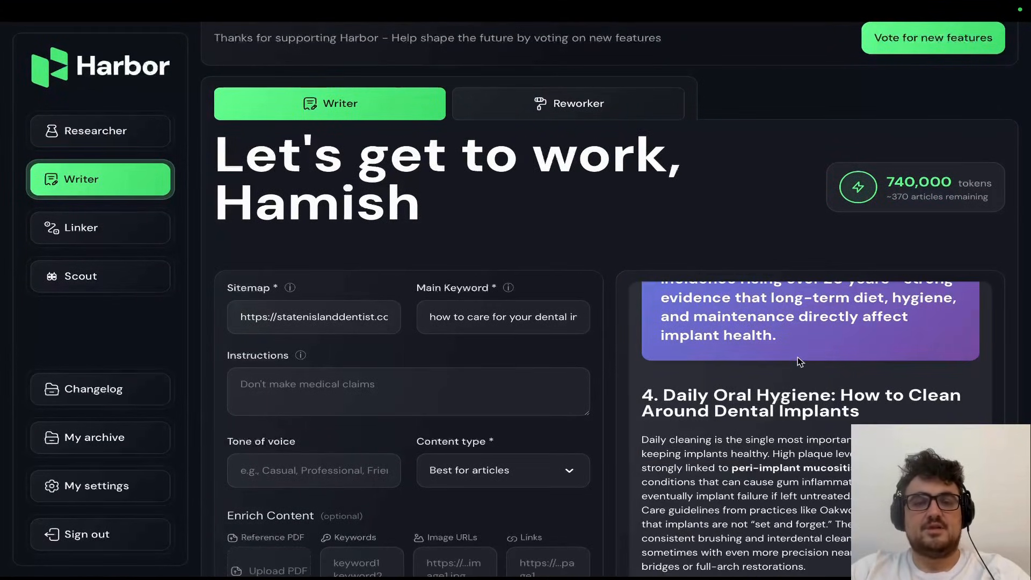
pyautogui.scroll(-3)
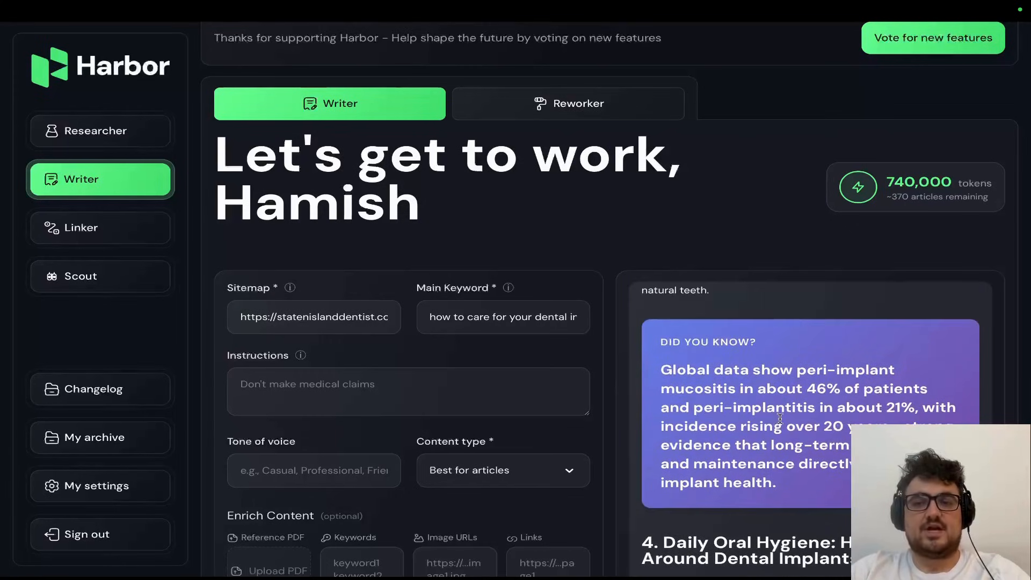
pyautogui.scroll(-3)
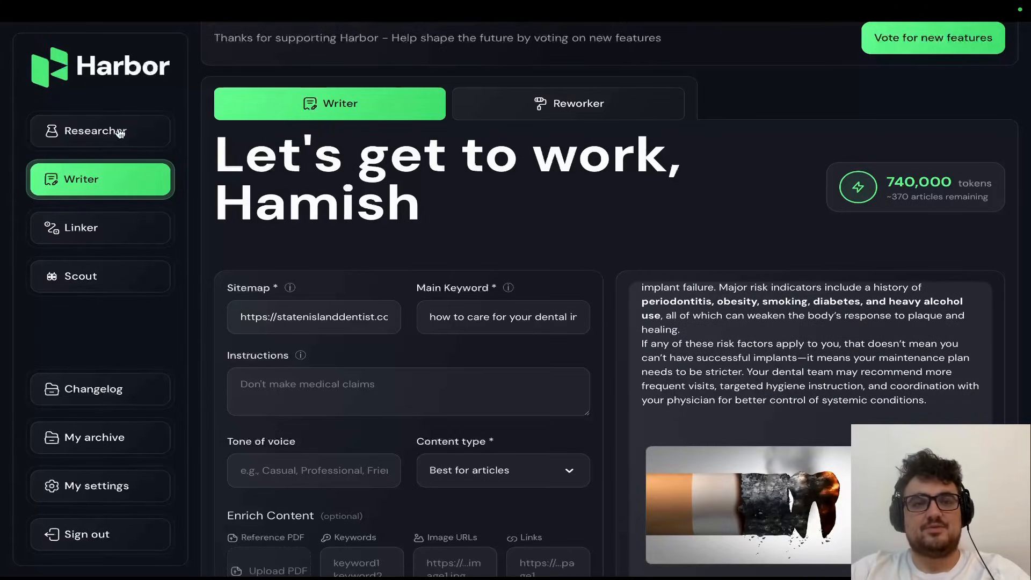
pyautogui.click(100, 130)
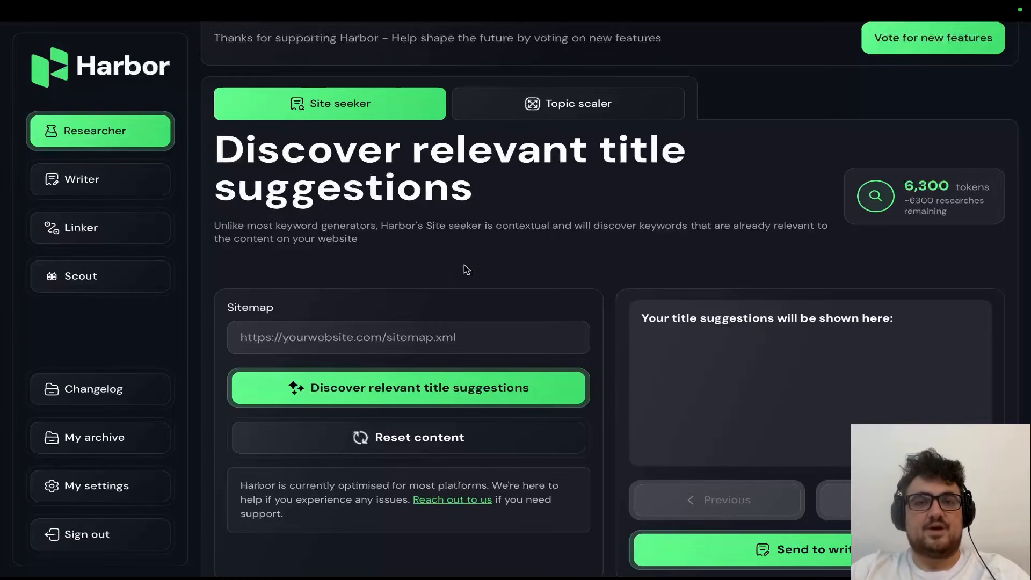
# View Harbor's Topic scaler and the Reworker content-rework tool.
pyautogui.click(567, 104)
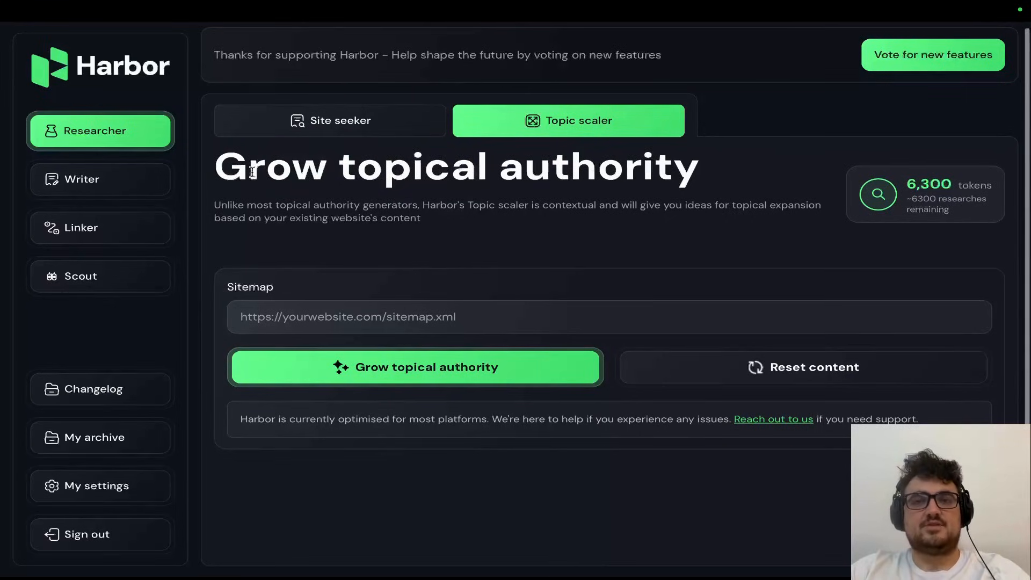
pyautogui.click(100, 179)
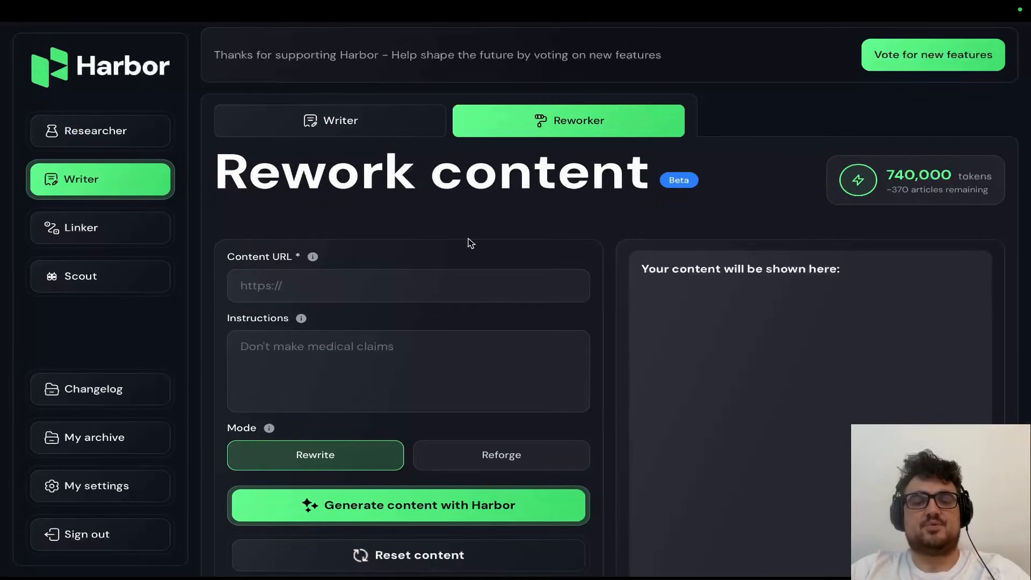
pyautogui.scroll(-3)
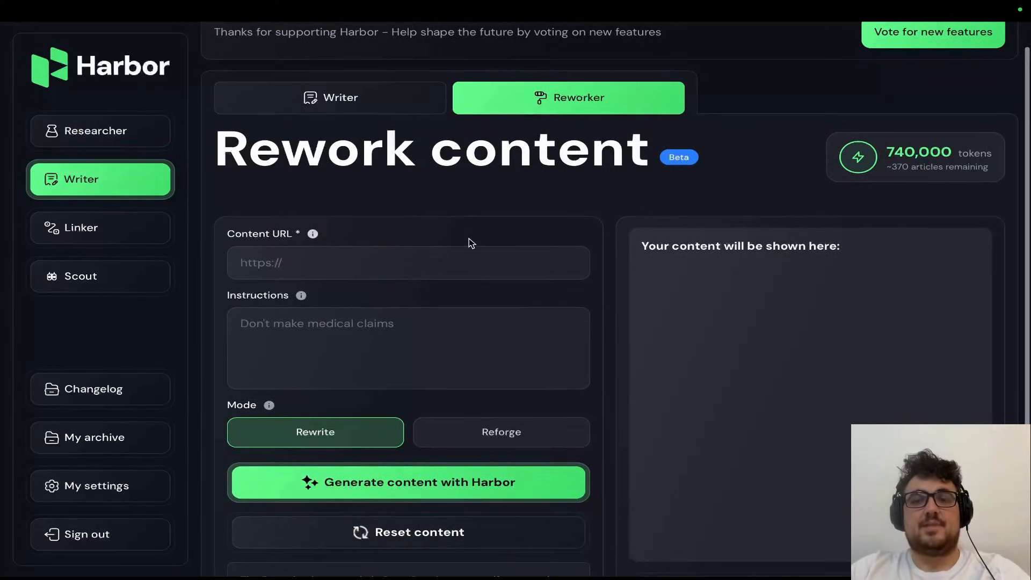
# Browse Linker's guest-post prospects and open the PressClone Georgia guest-post page.
pyautogui.click(100, 227)
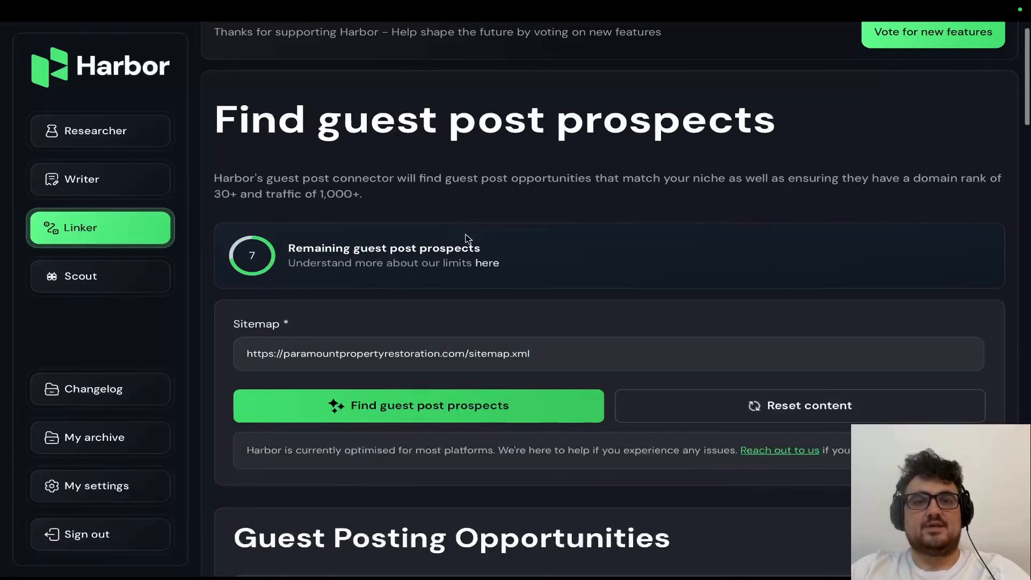
pyautogui.scroll(-3)
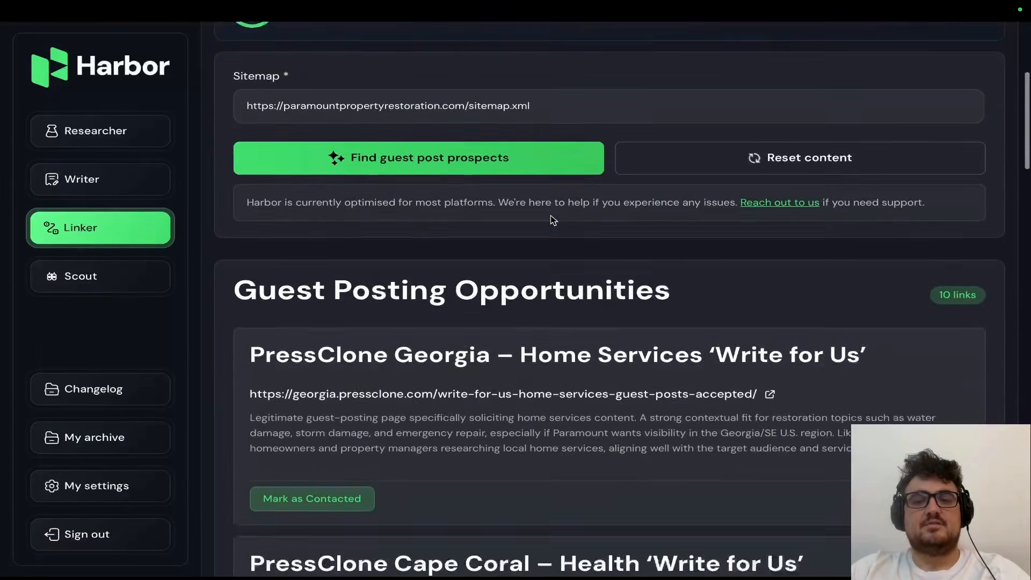
pyautogui.click(671, 60)
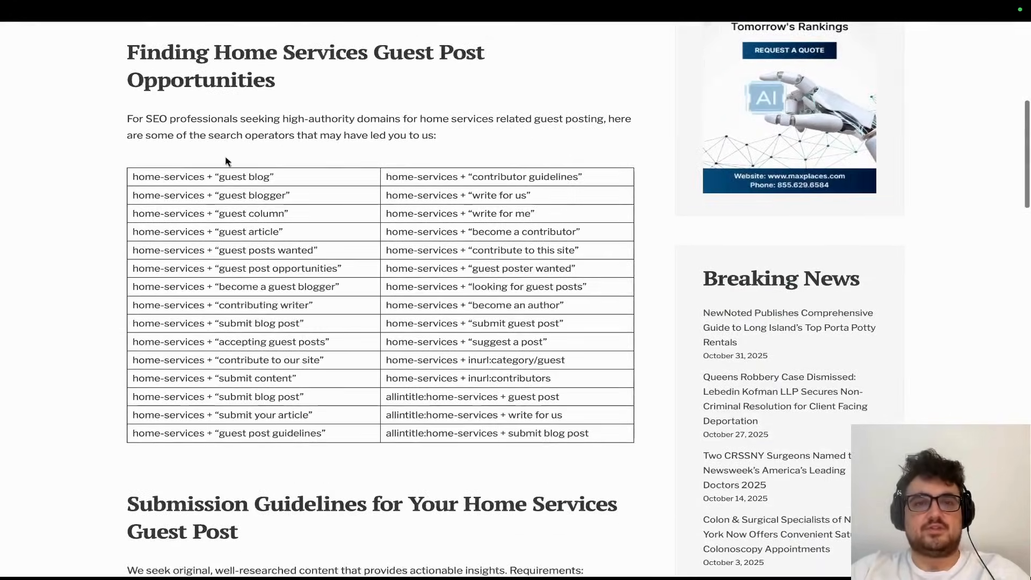
pyautogui.scroll(-3)
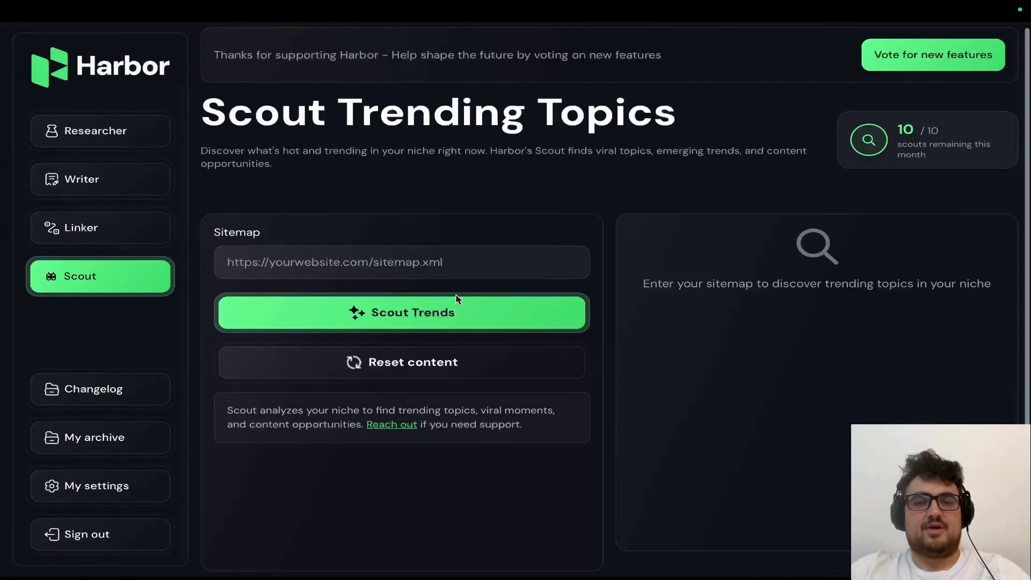
# Run Scout Trends for the luxury menswear shop, then return to the Writer article.
pyautogui.click(401, 312)
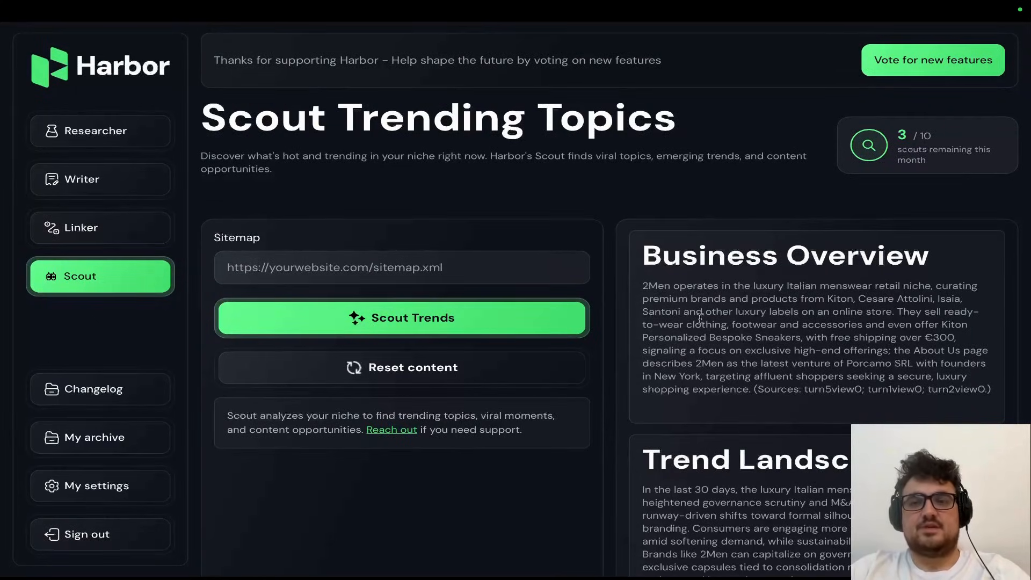
pyautogui.scroll(-3)
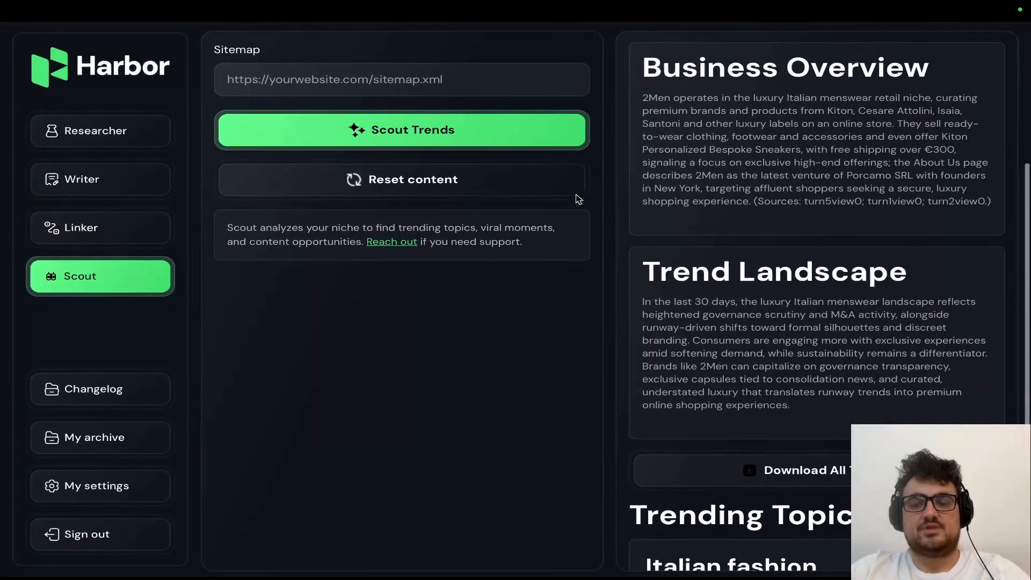
pyautogui.click(100, 178)
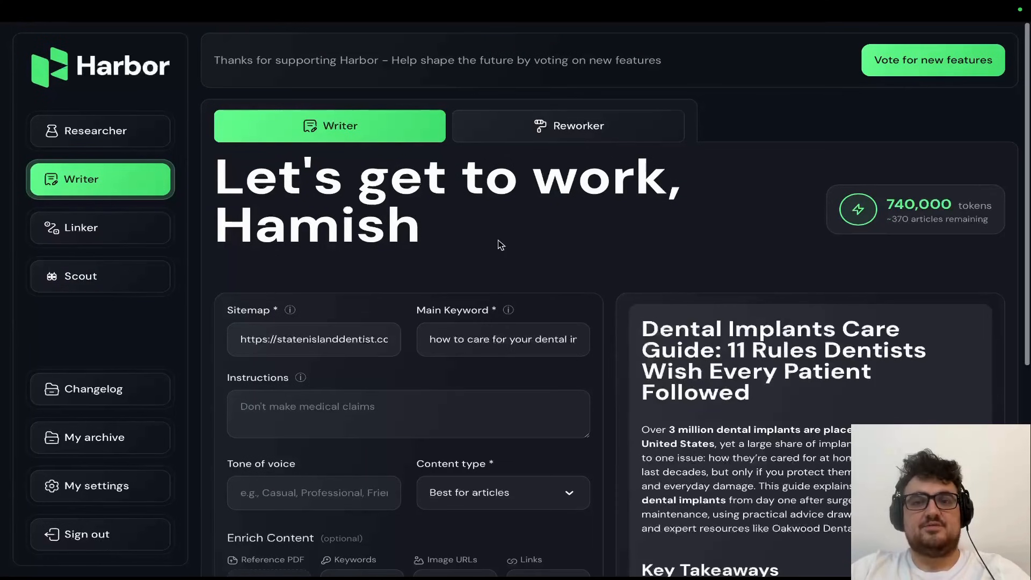
pyautogui.scroll(-3)
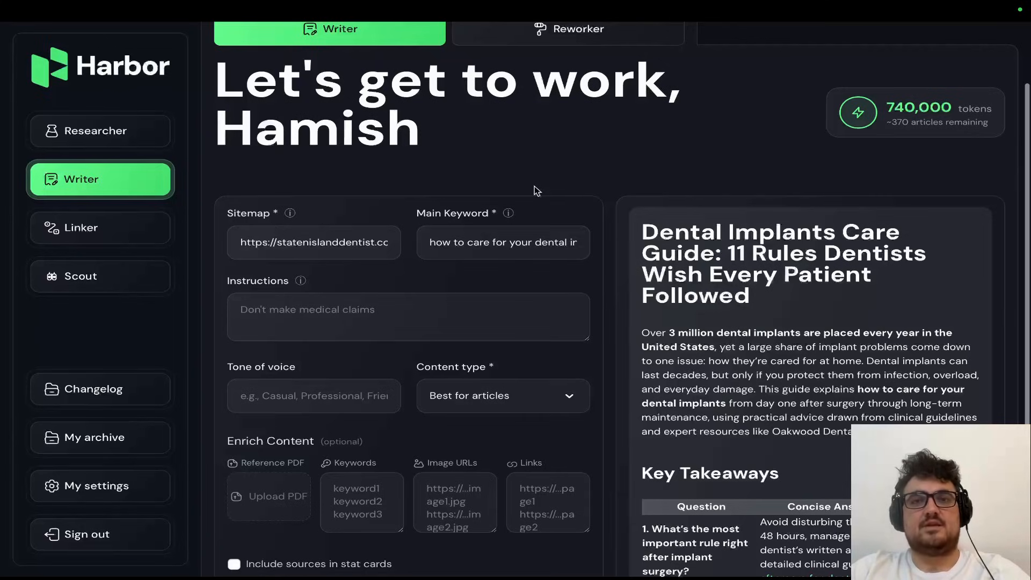
pyautogui.moveTo(577, 181)
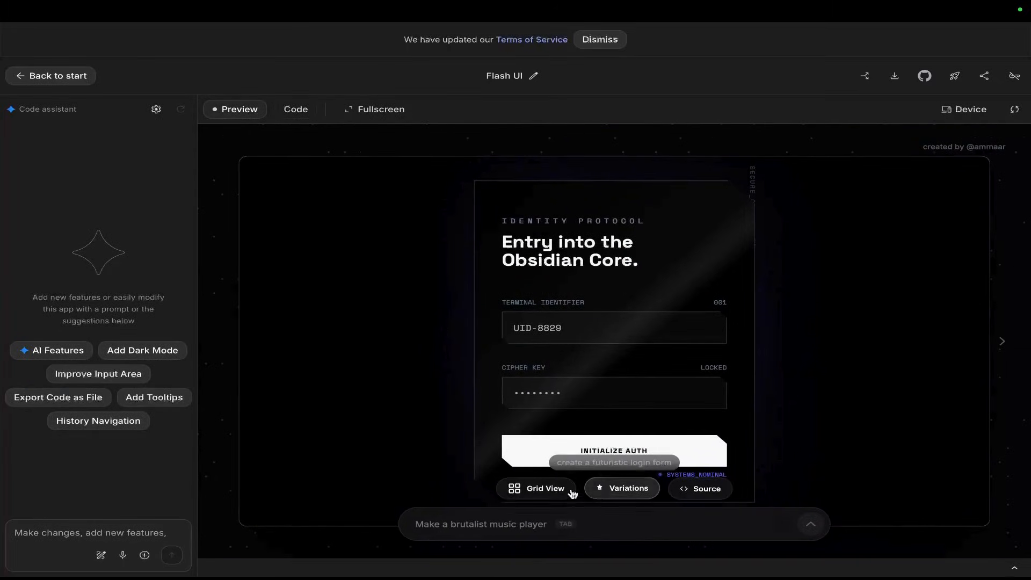
# Show the login form design's source code and scroll through its CSS.
pyautogui.click(699, 488)
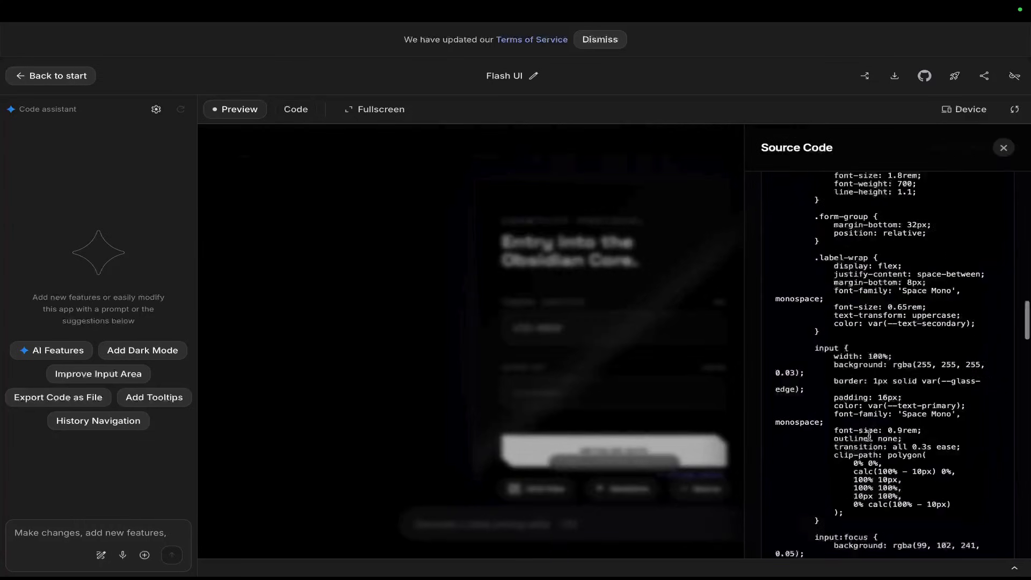
pyautogui.scroll(-3)
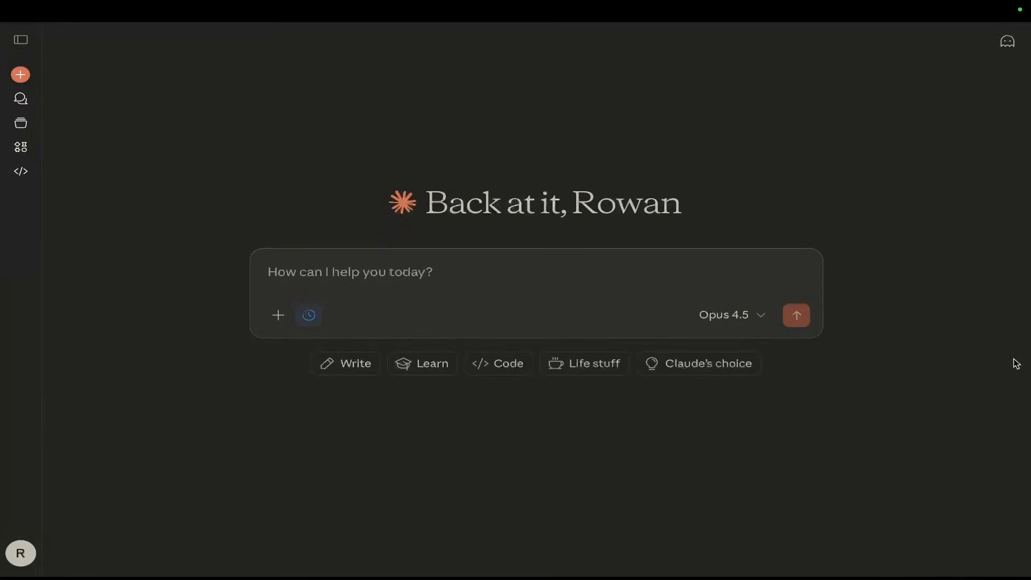
pyautogui.moveTo(653, 326)
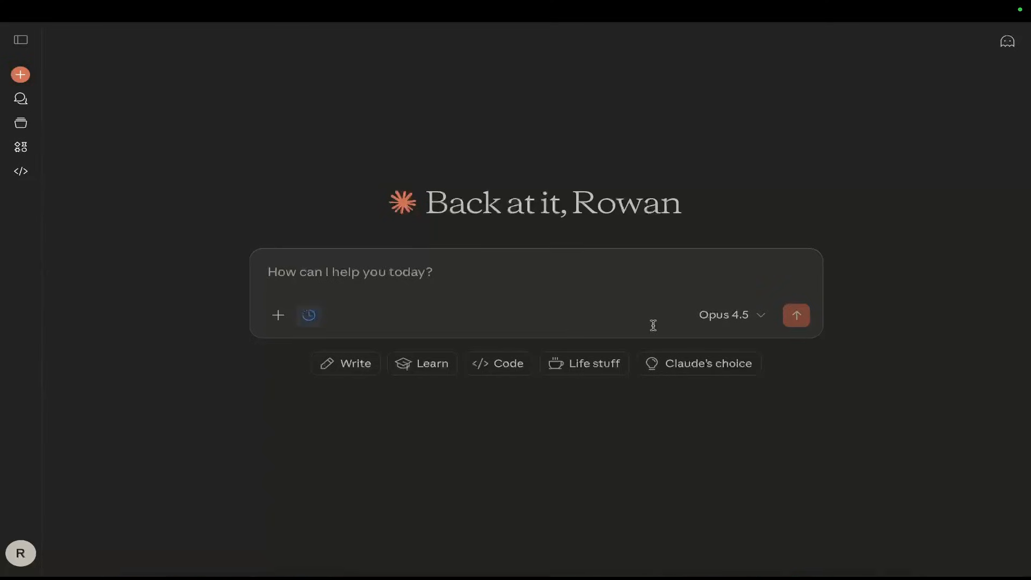
# Type 'make me a saas homepage using the style below' in Claude, then return to Flash UI.
pyautogui.write('make me a')
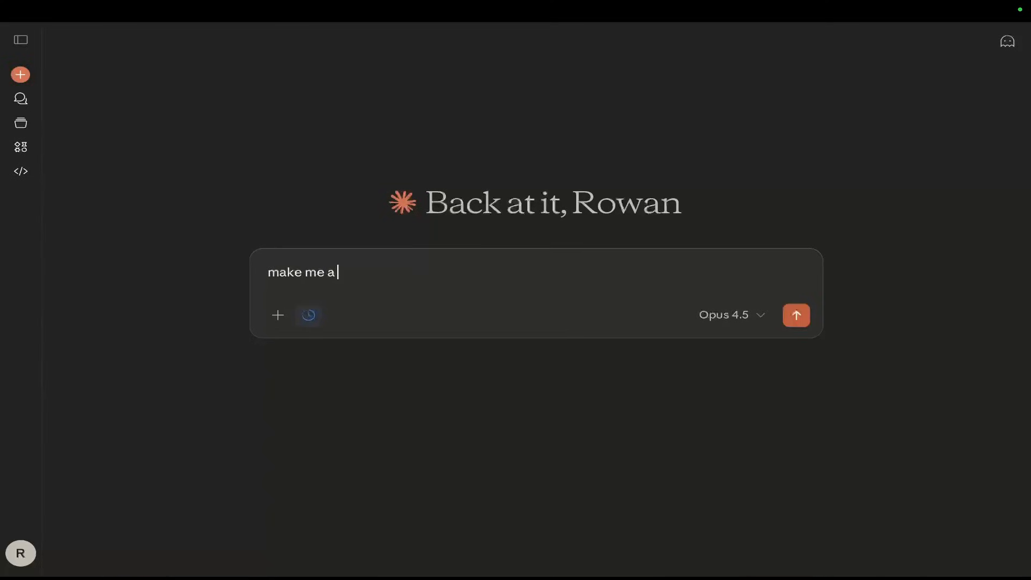
pyautogui.write('saas homepage using the style below')
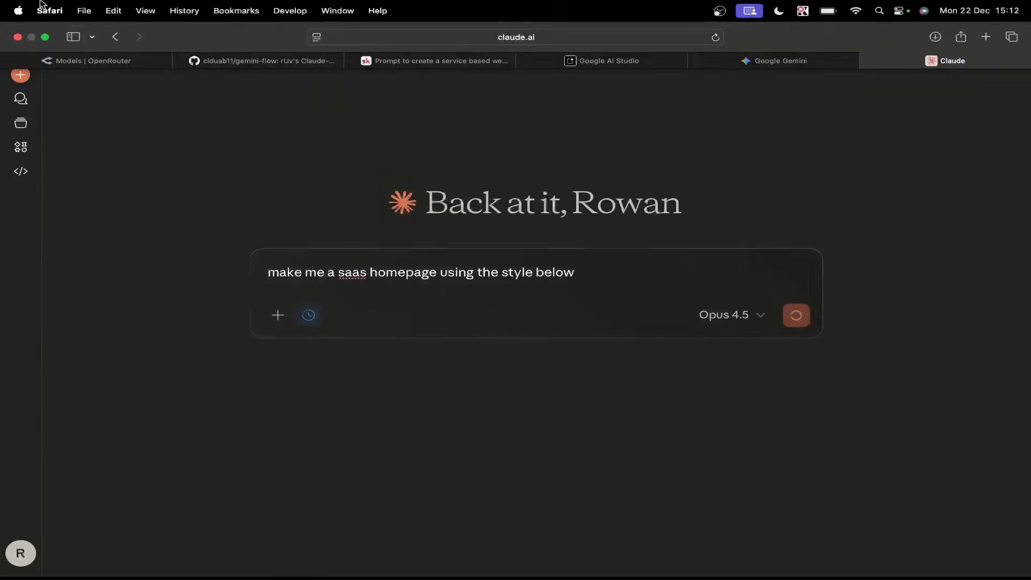
pyautogui.click(796, 315)
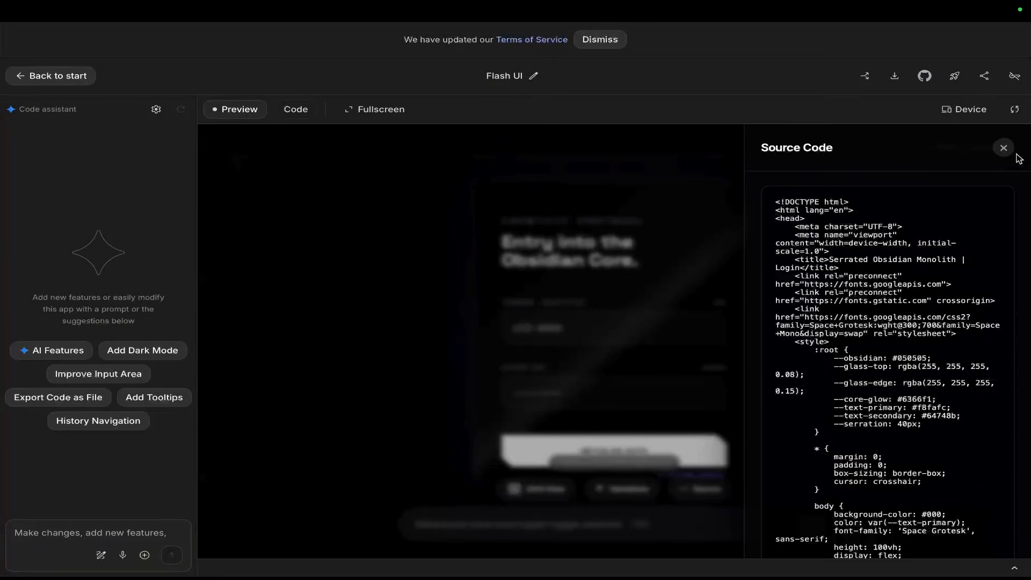
# Switch to the Code view and scroll index.tsx to the style-direction prompt.
pyautogui.click(295, 109)
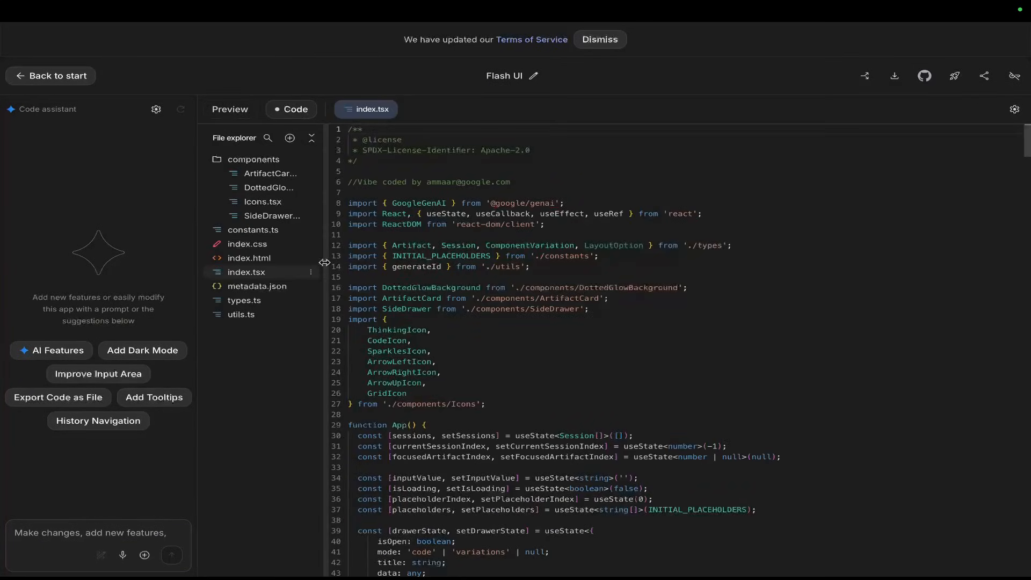
pyautogui.scroll(-3)
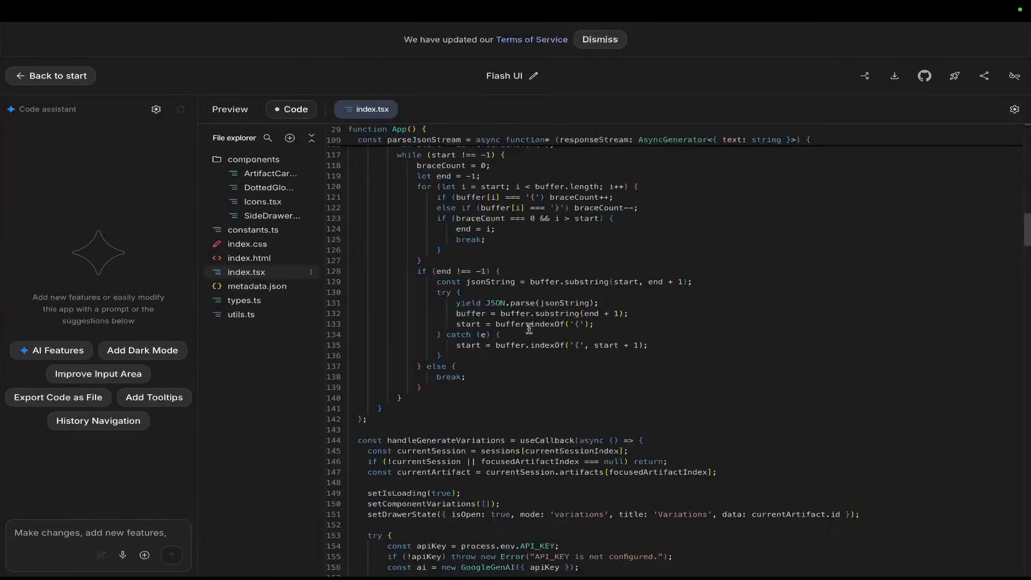
pyautogui.scroll(-3)
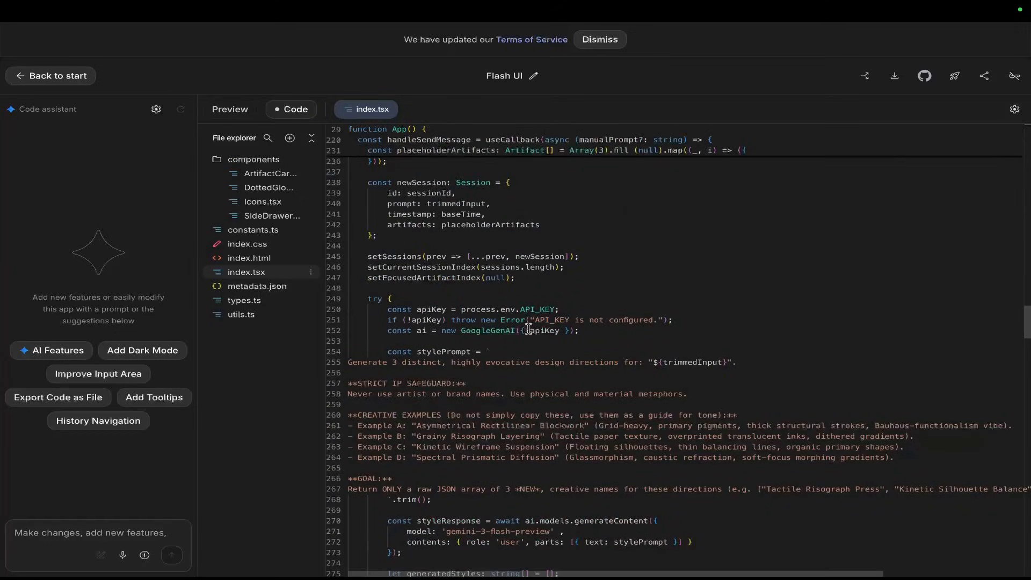
pyautogui.moveTo(677, 521)
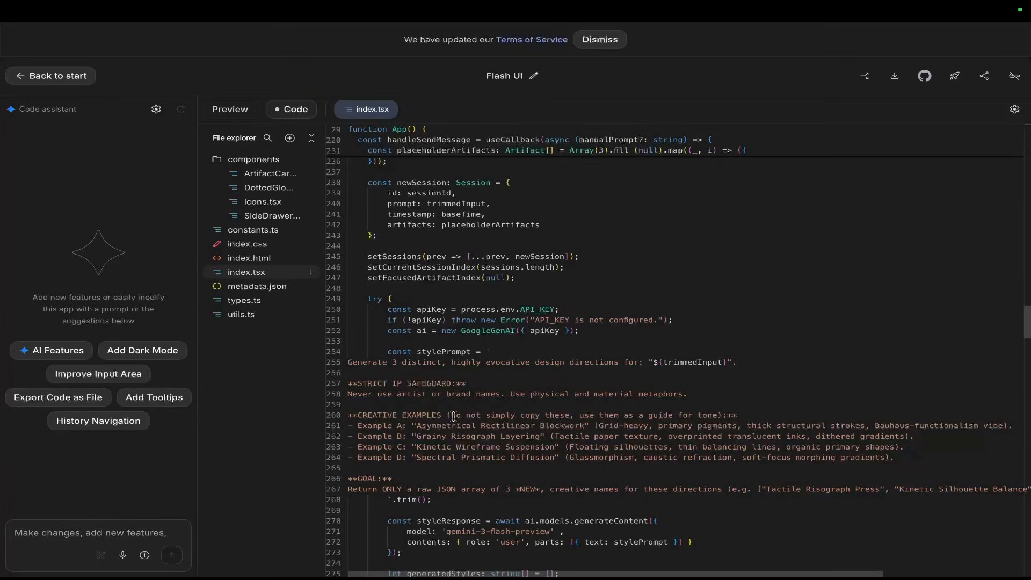
# Highlight the Asymmetrical Rectilinear Blockwork example line and the word 'thick' in Example A.
pyautogui.moveTo(451, 415); pyautogui.dragTo(722, 415)
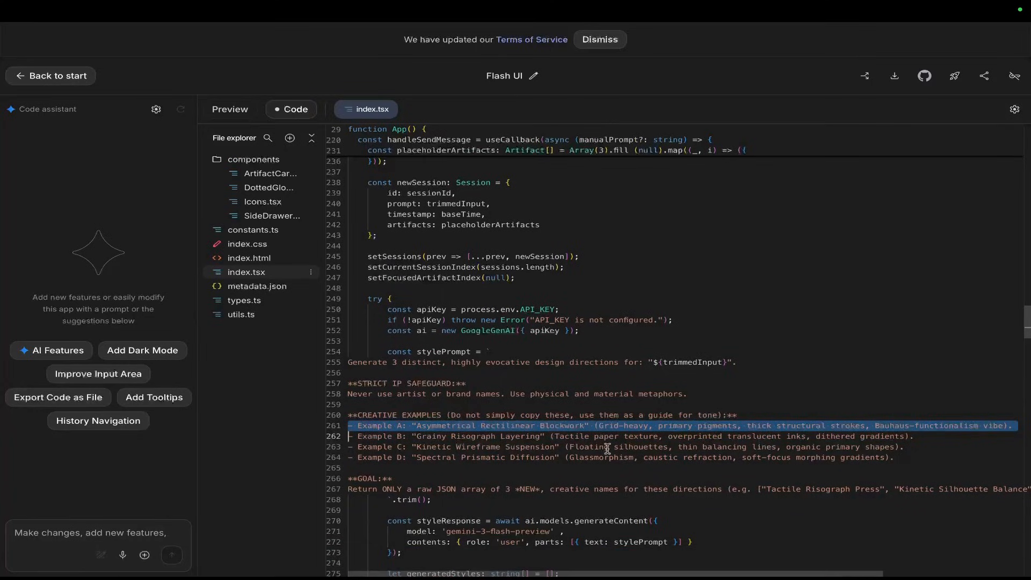
pyautogui.doubleClick(588, 446)
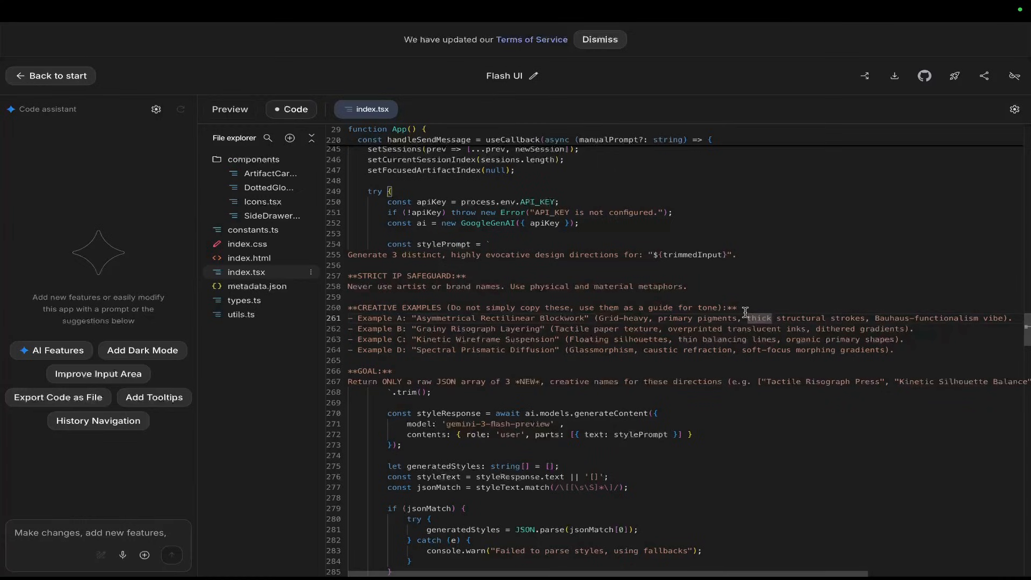
pyautogui.scroll(-3)
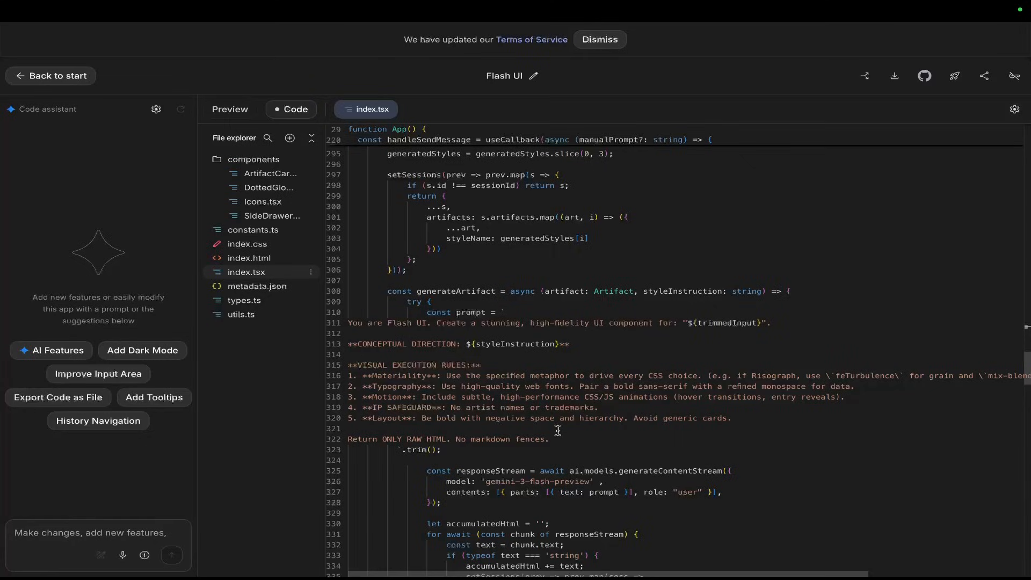
pyautogui.moveTo(385, 367)
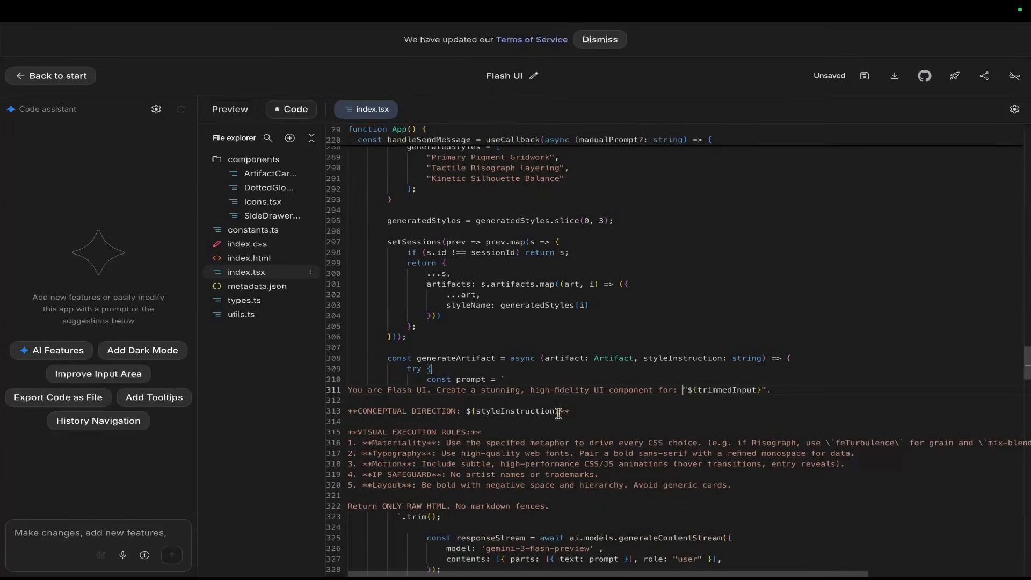
pyautogui.moveTo(457, 449)
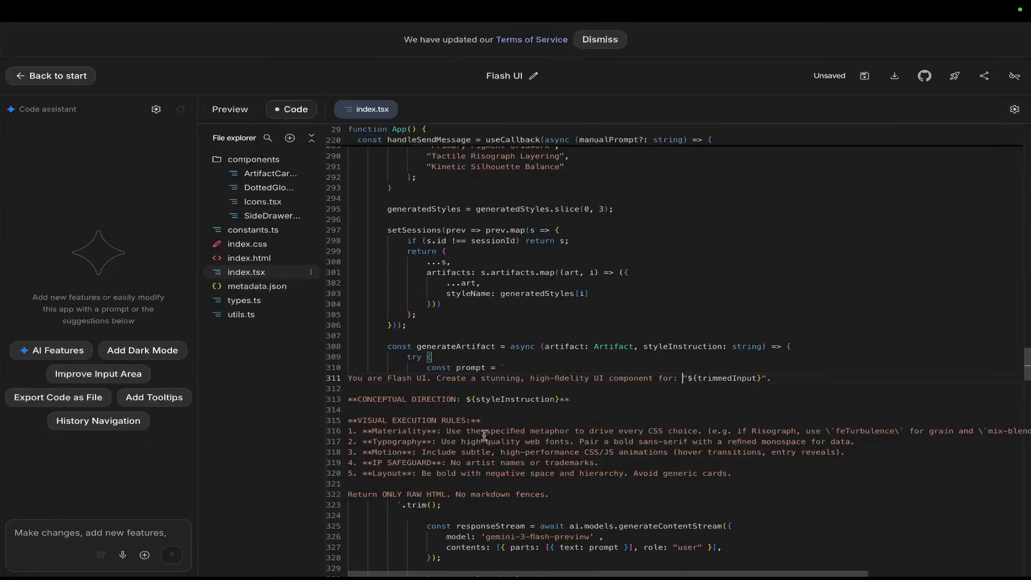
pyautogui.moveTo(601, 451)
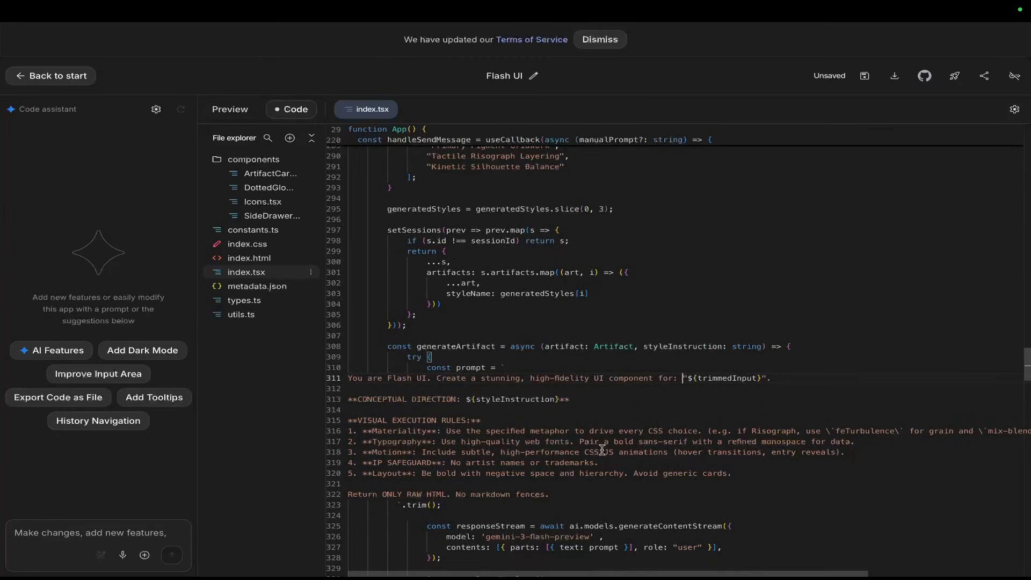
# Highlight 'CSS' in the materiality rule and the IP safeguard rule, then scroll on.
pyautogui.doubleClick(650, 430)
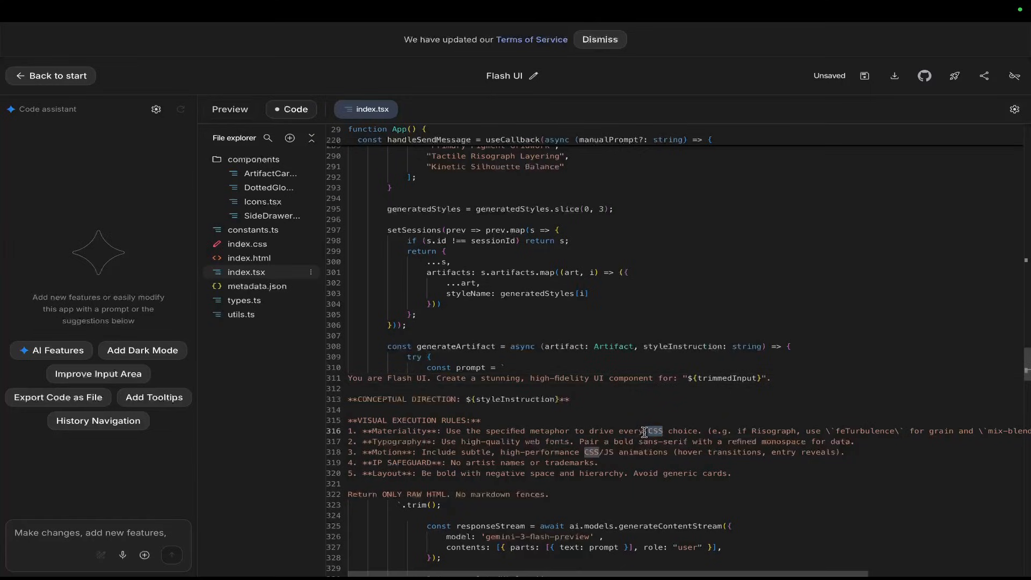
pyautogui.doubleClick(397, 442)
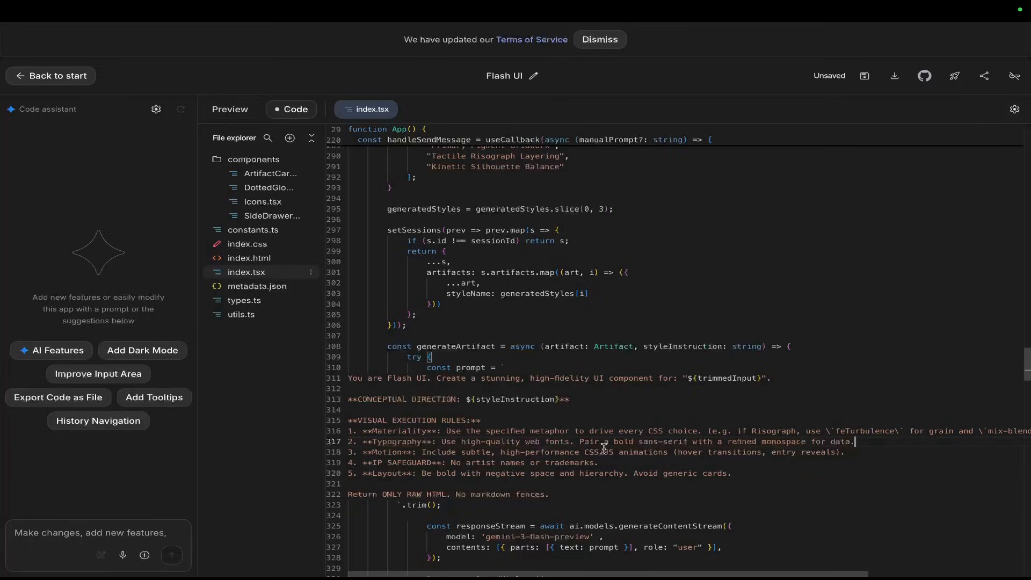
pyautogui.moveTo(388, 462); pyautogui.dragTo(510, 462)
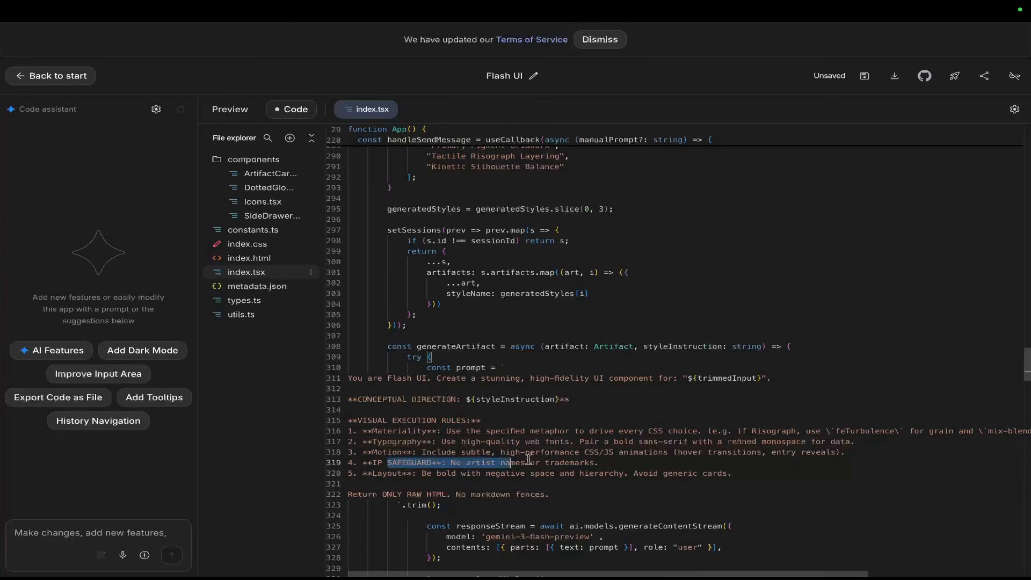
pyautogui.scroll(-3)
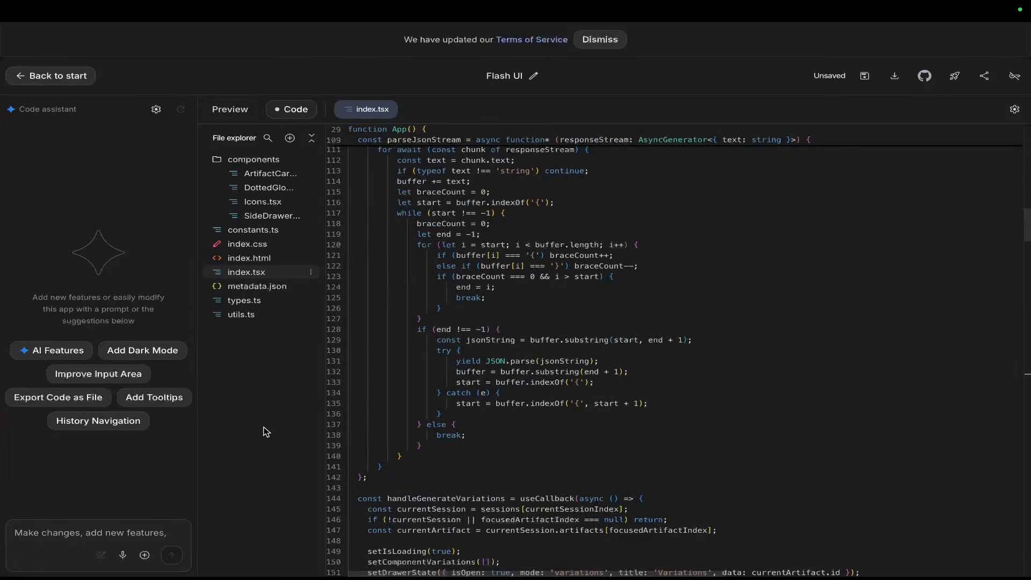
pyautogui.scroll(-3)
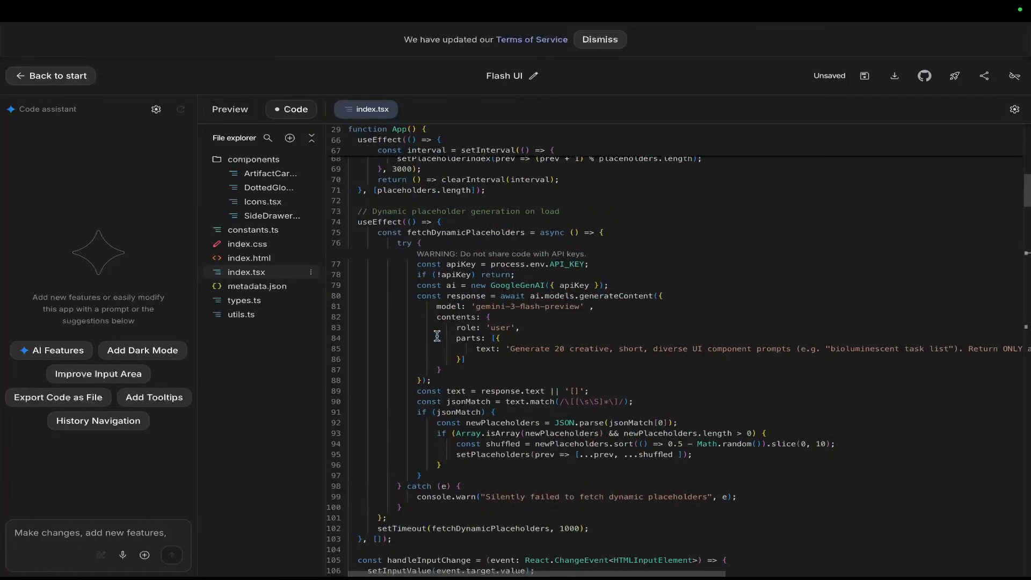
pyautogui.scroll(-3)
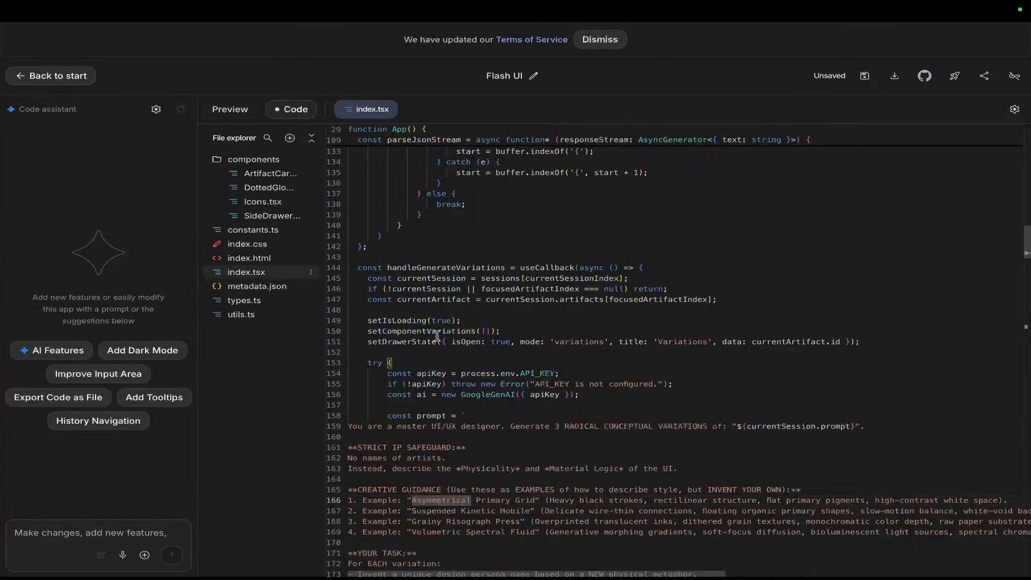
pyautogui.scroll(-3)
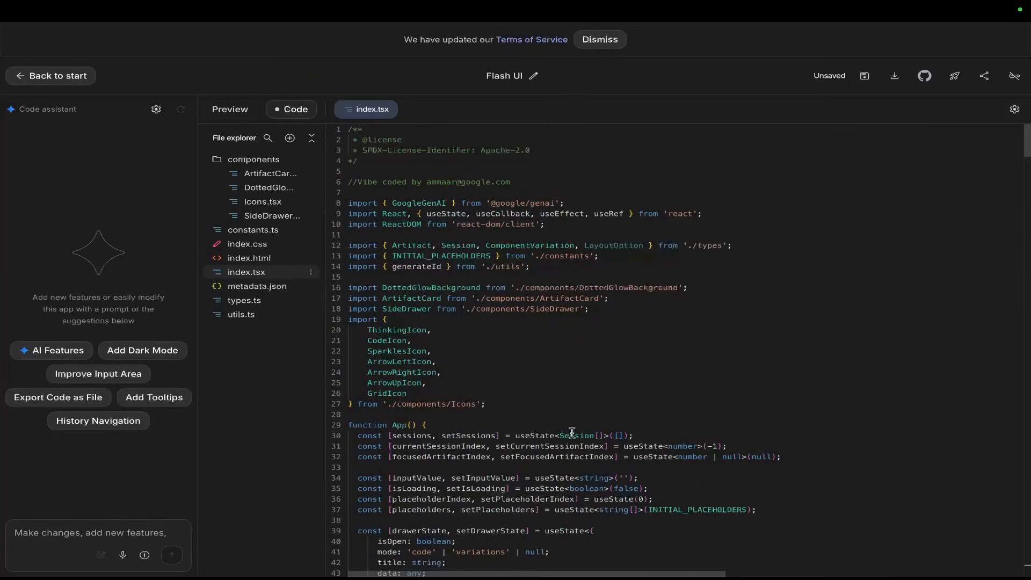
# Highlight index.tsx code from the placeholder effect down through the send-message handler.
pyautogui.doubleClick(442, 182)
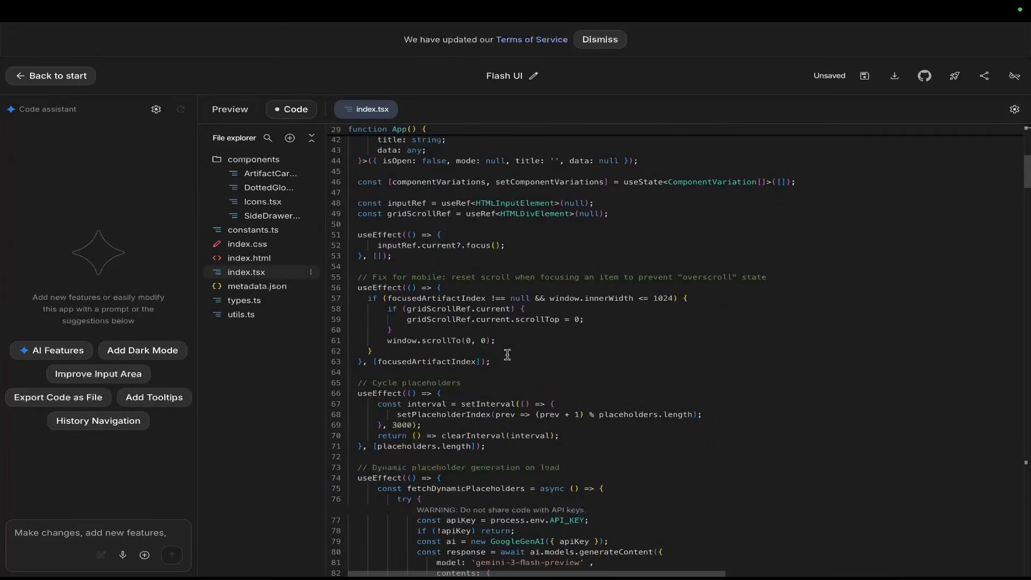
pyautogui.scroll(-3)
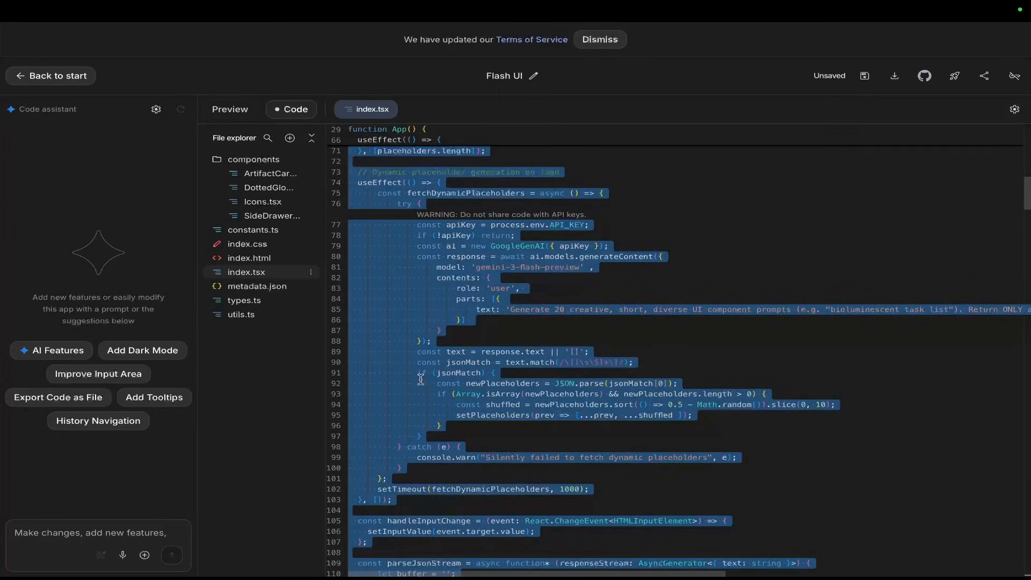
pyautogui.scroll(-3)
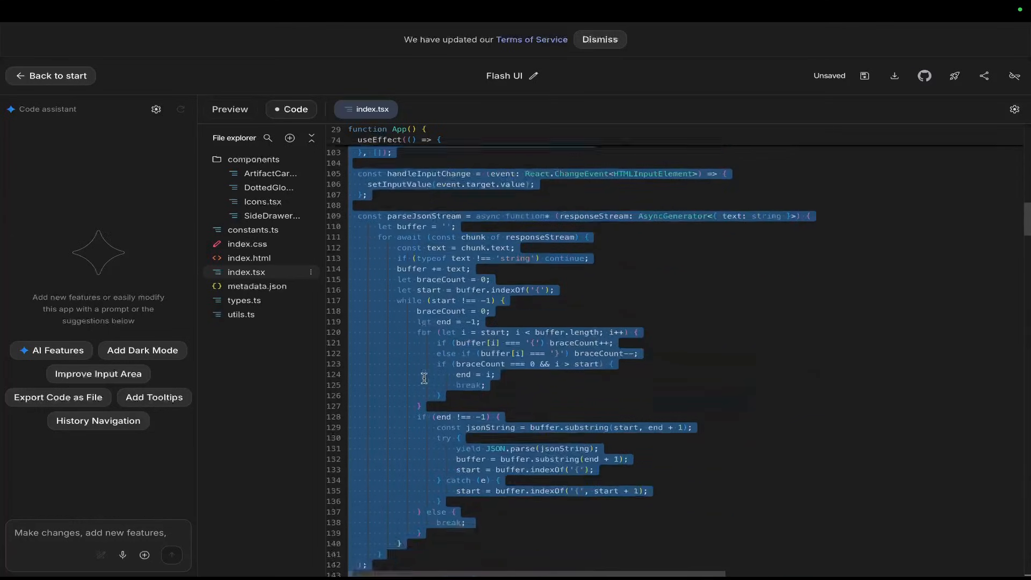
pyautogui.scroll(-3)
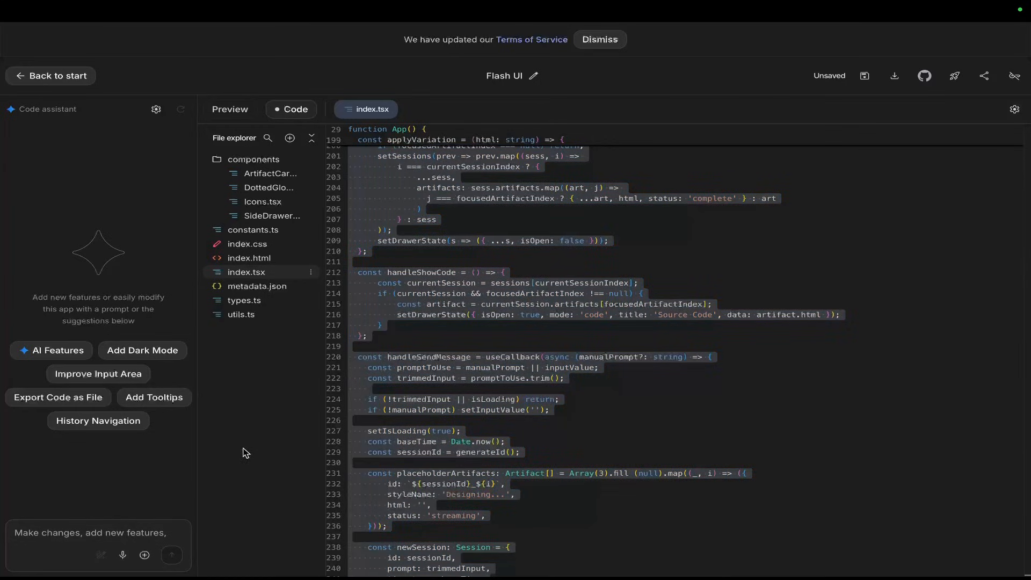
pyautogui.click(271, 173)
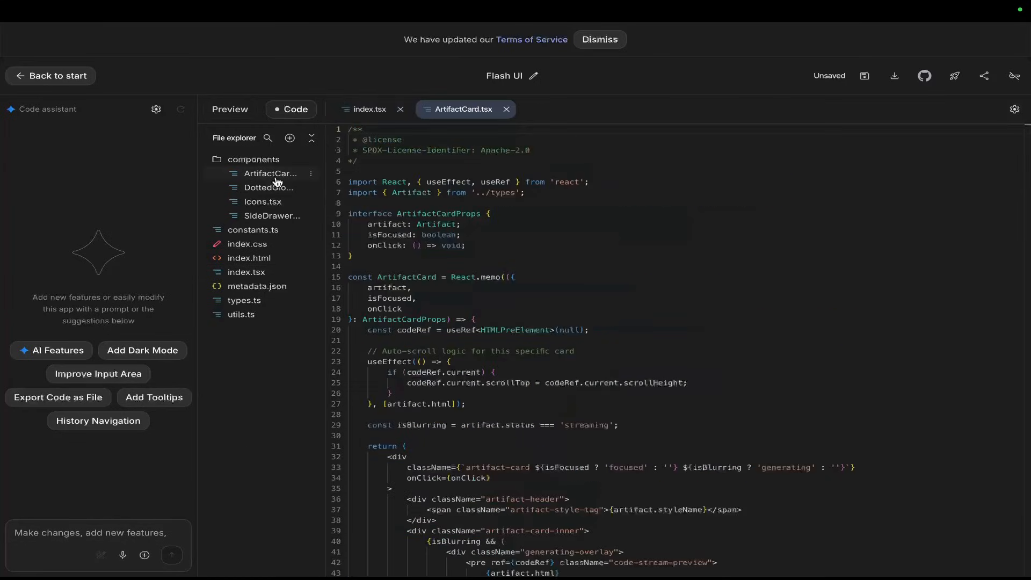
pyautogui.scroll(-3)
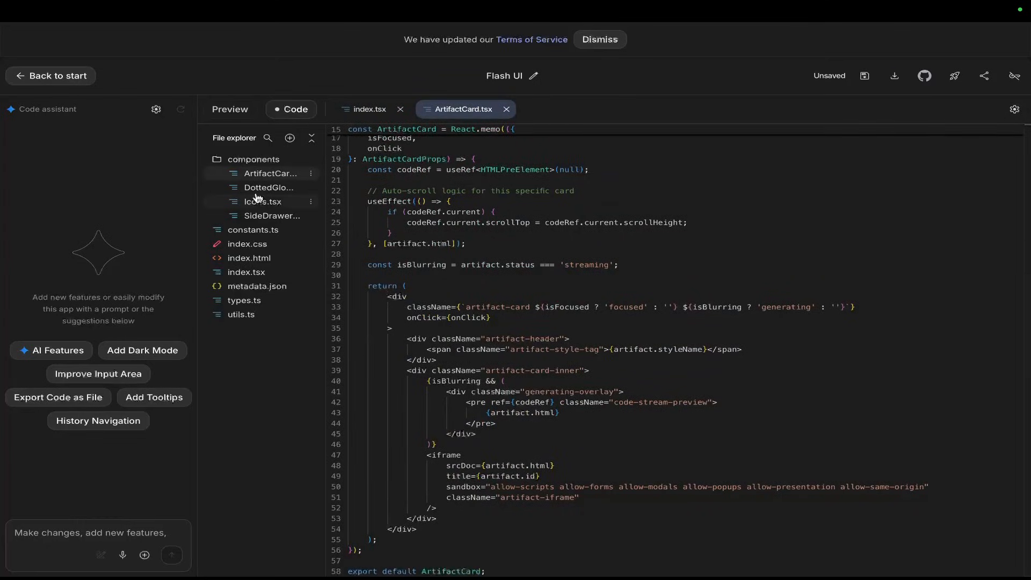
pyautogui.click(268, 188)
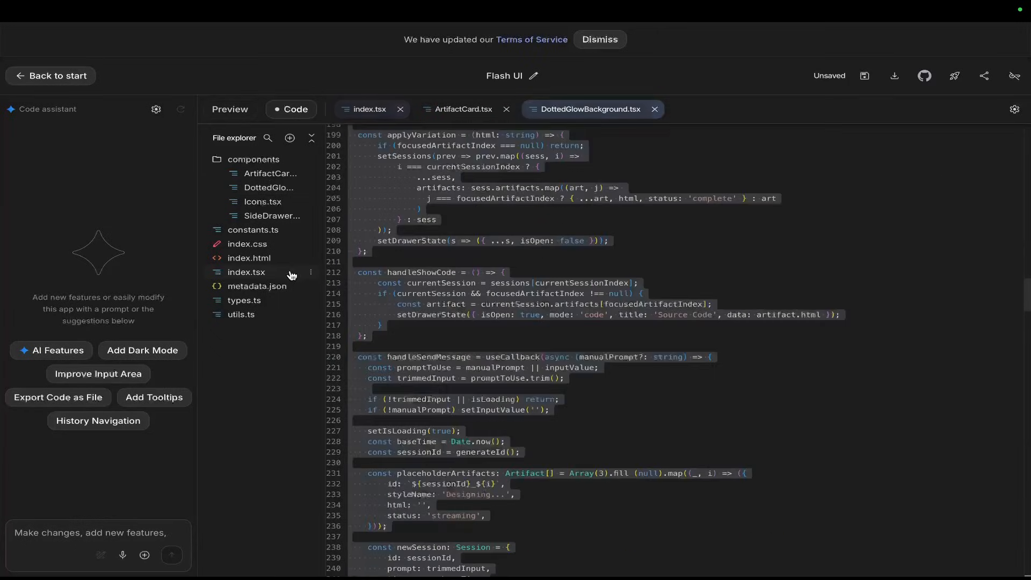
pyautogui.click(368, 109)
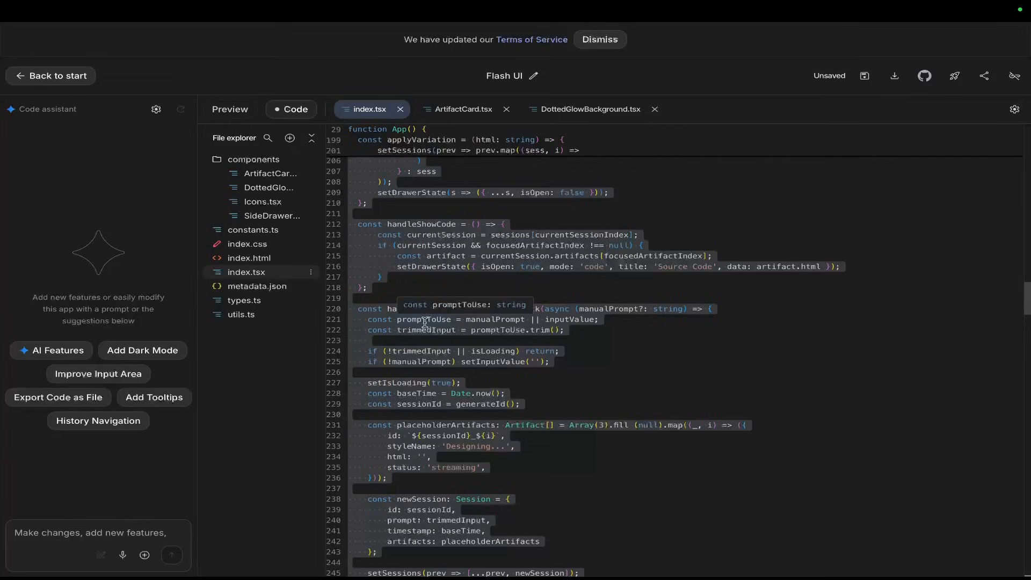
pyautogui.scroll(-3)
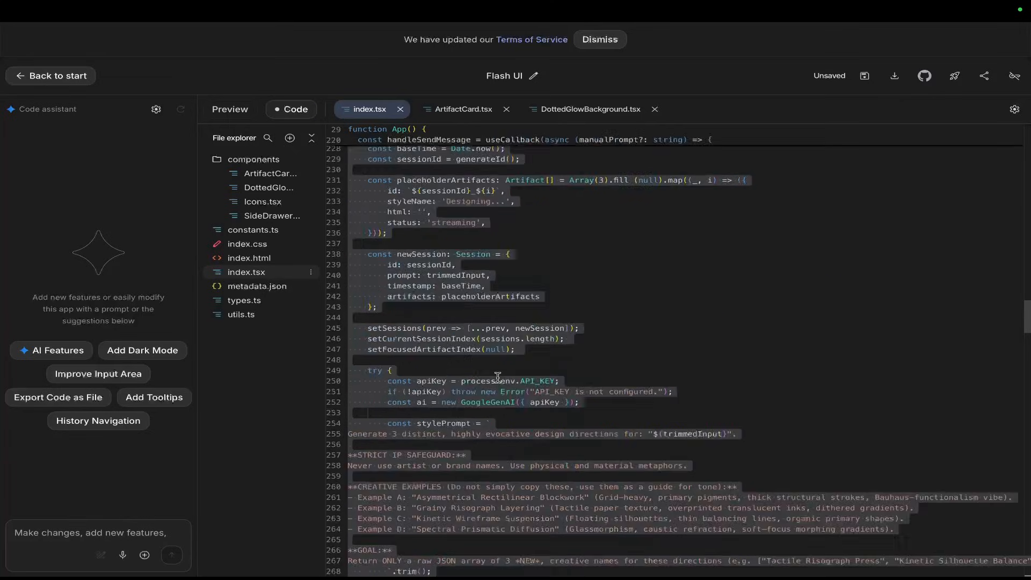
pyautogui.scroll(-3)
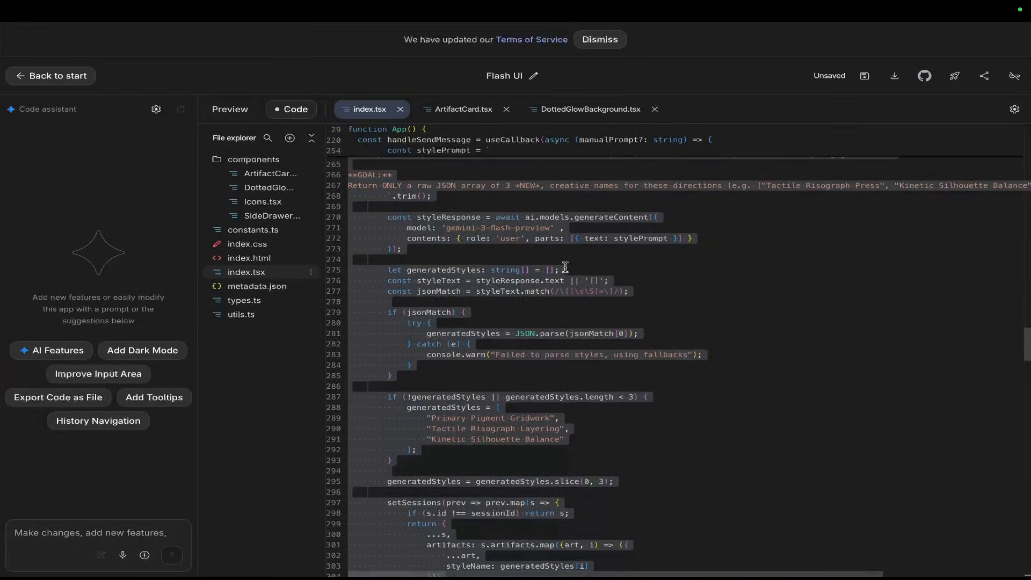
pyautogui.scroll(-3)
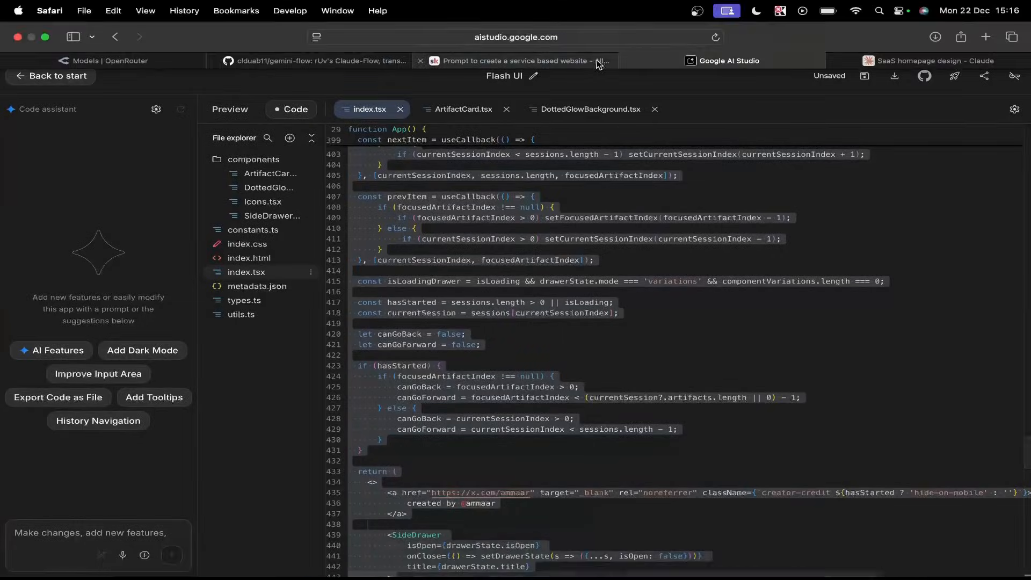
# Preview the Flash UI app, then return to the AI Studio Build start page.
pyautogui.click(238, 109)
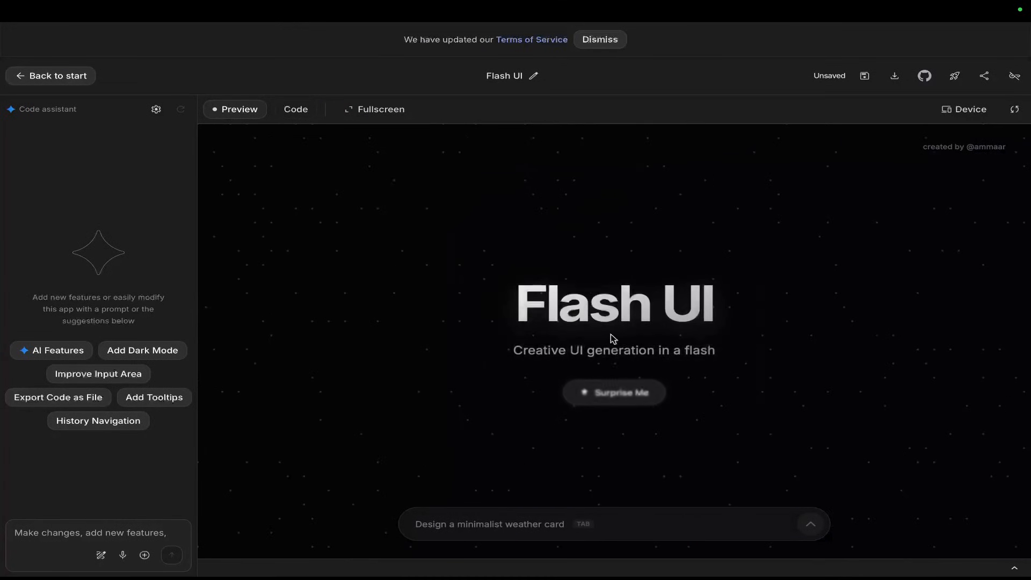
pyautogui.moveTo(296, 109)
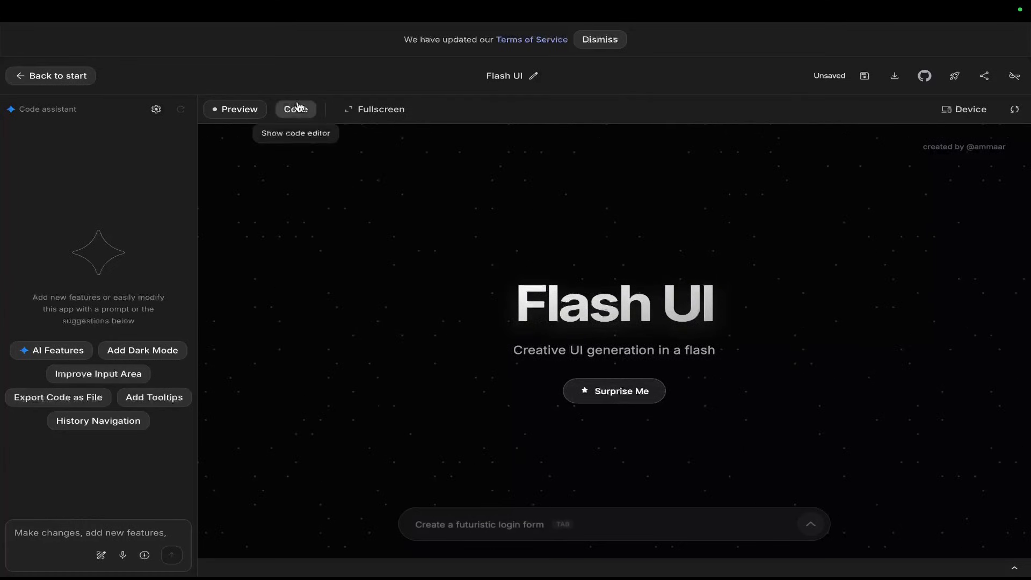
pyautogui.moveTo(92, 209)
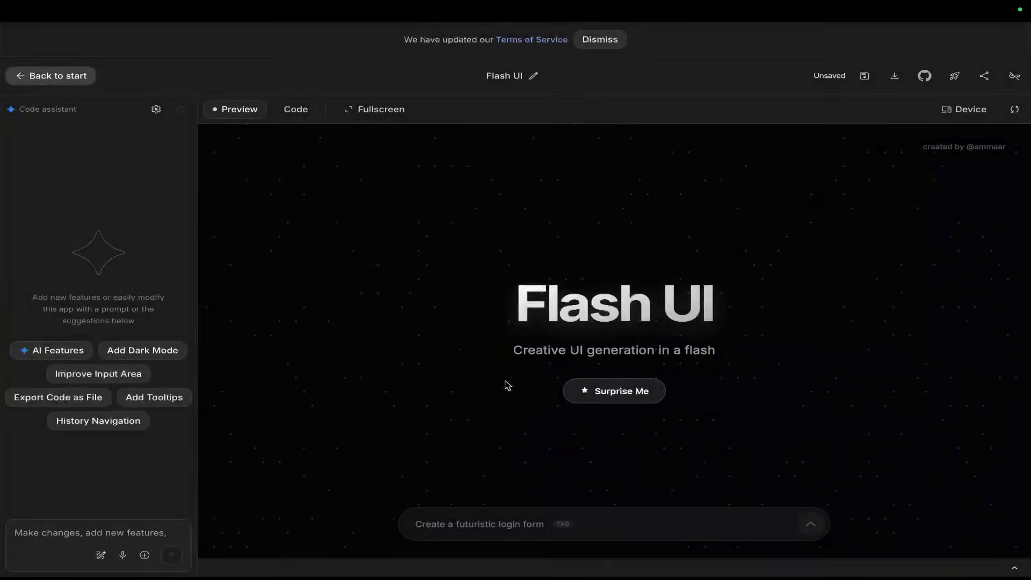
pyautogui.click(51, 75)
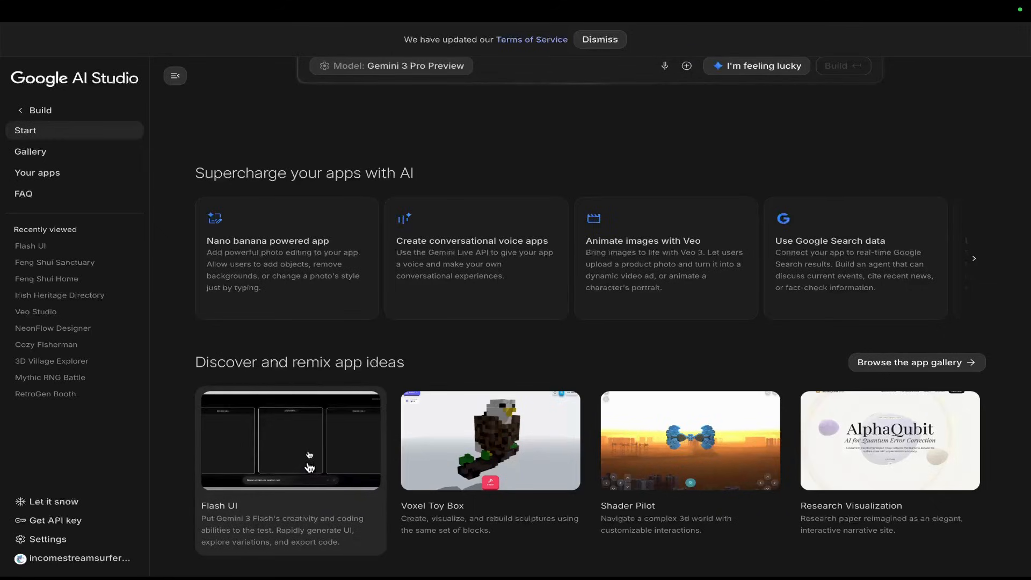
# Reopen Flash UI from the Discover and remix app ideas gallery.
pyautogui.click(290, 440)
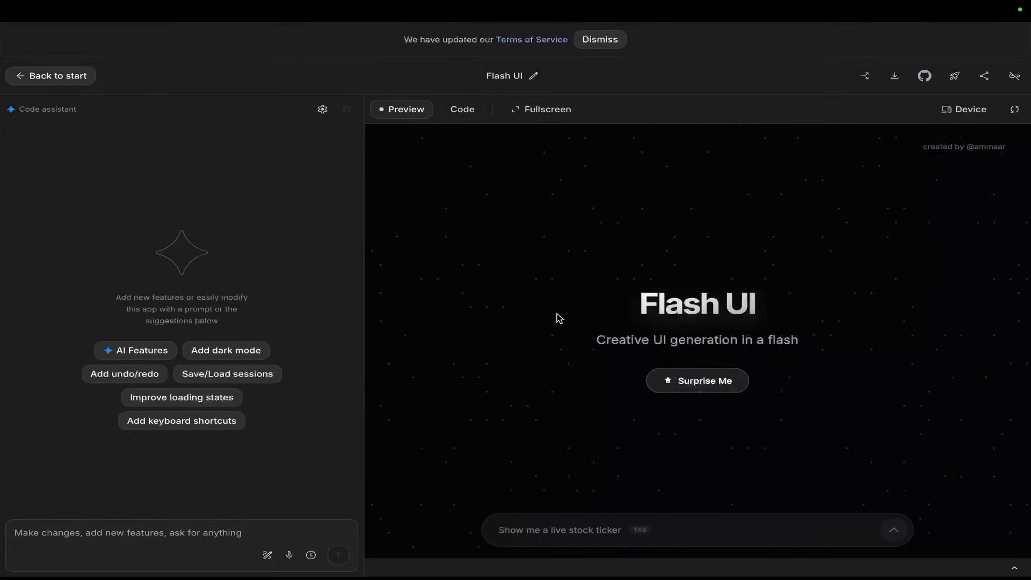
pyautogui.moveTo(597, 286)
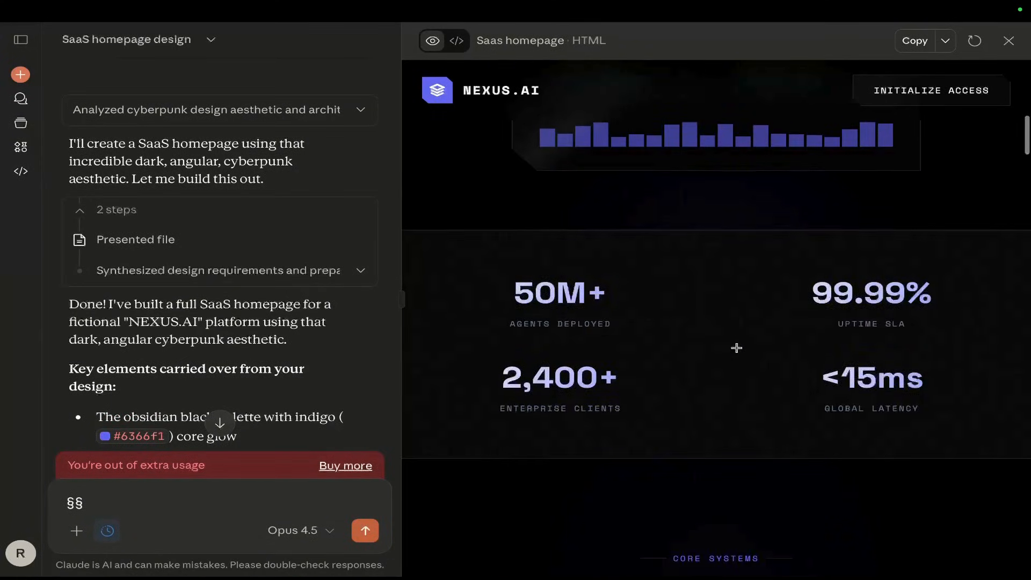
# Review the full NEXUS.AI SaaS homepage artifact in Claude and copy its HTML.
pyautogui.scroll(-3)
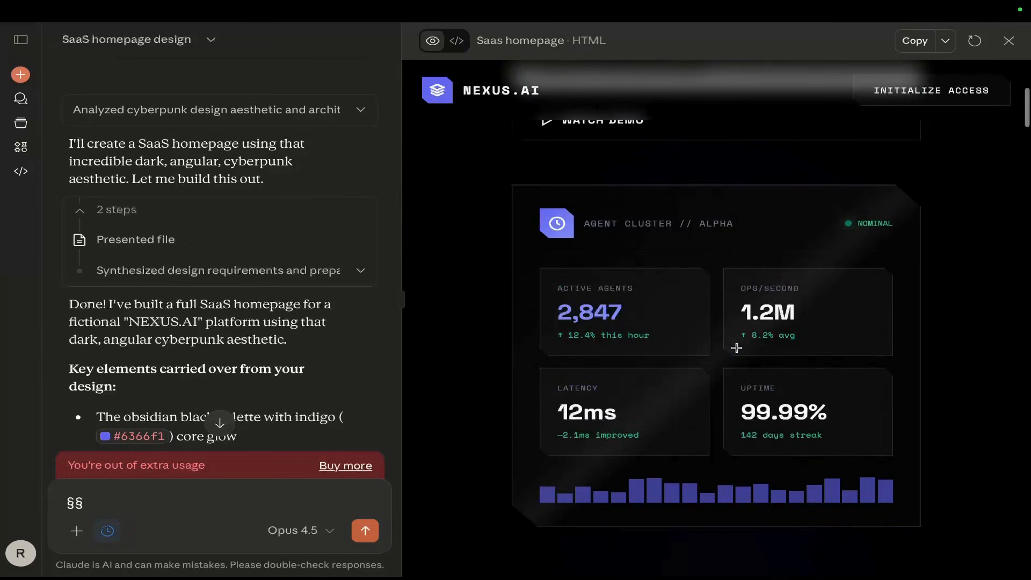
pyautogui.scroll(-3)
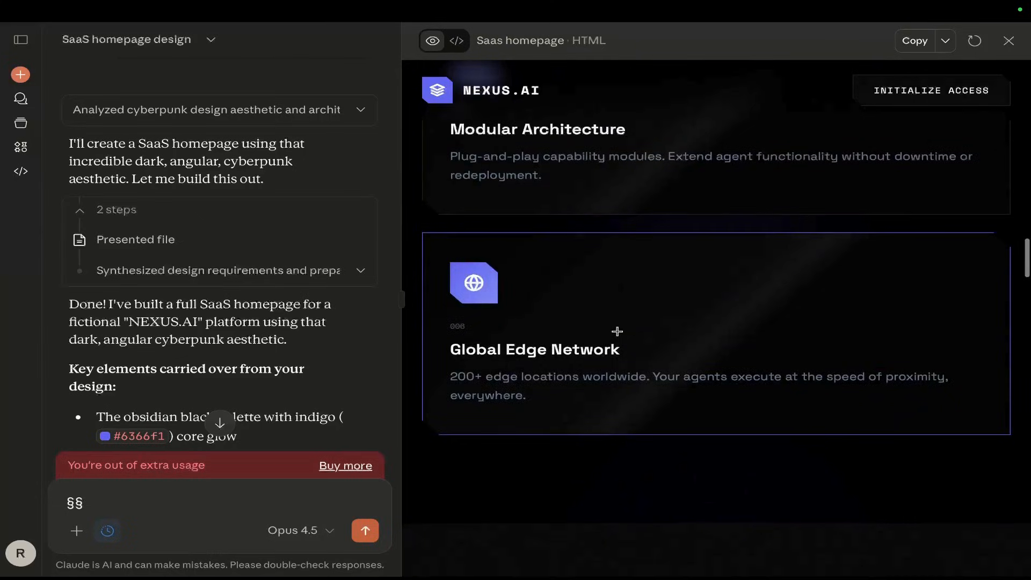
pyautogui.scroll(-3)
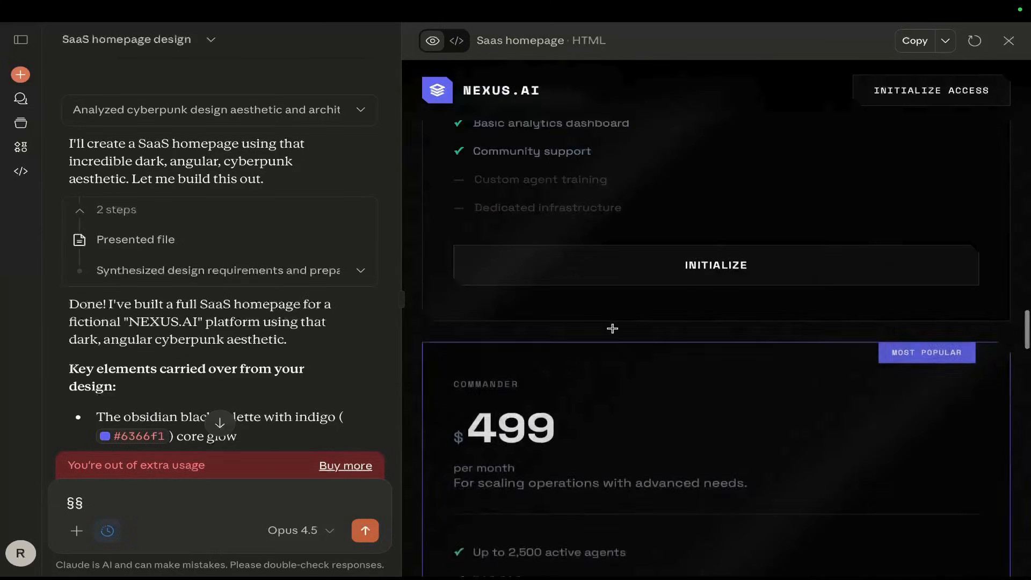
pyautogui.scroll(-3)
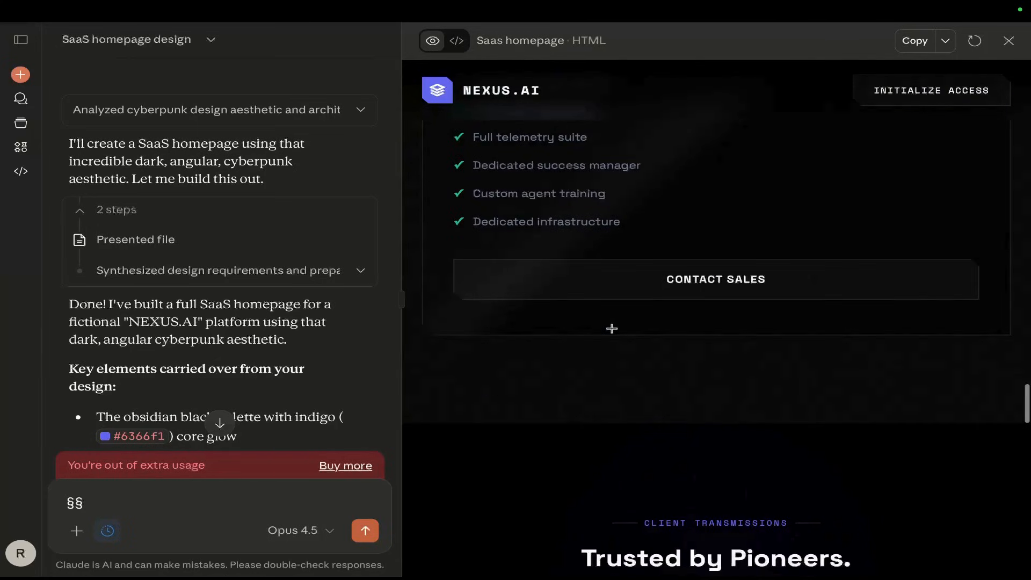
pyautogui.scroll(-3)
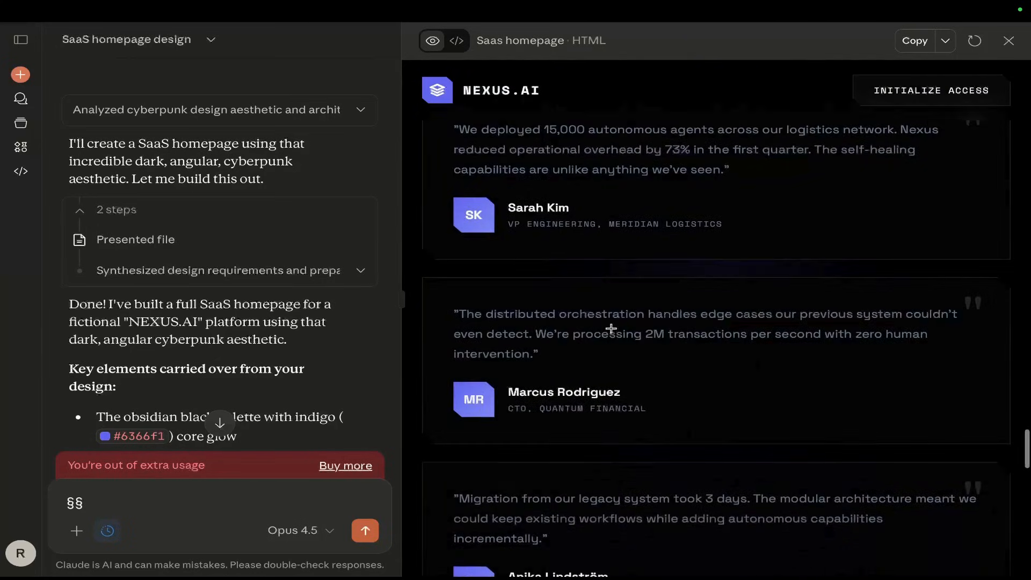
pyautogui.scroll(-3)
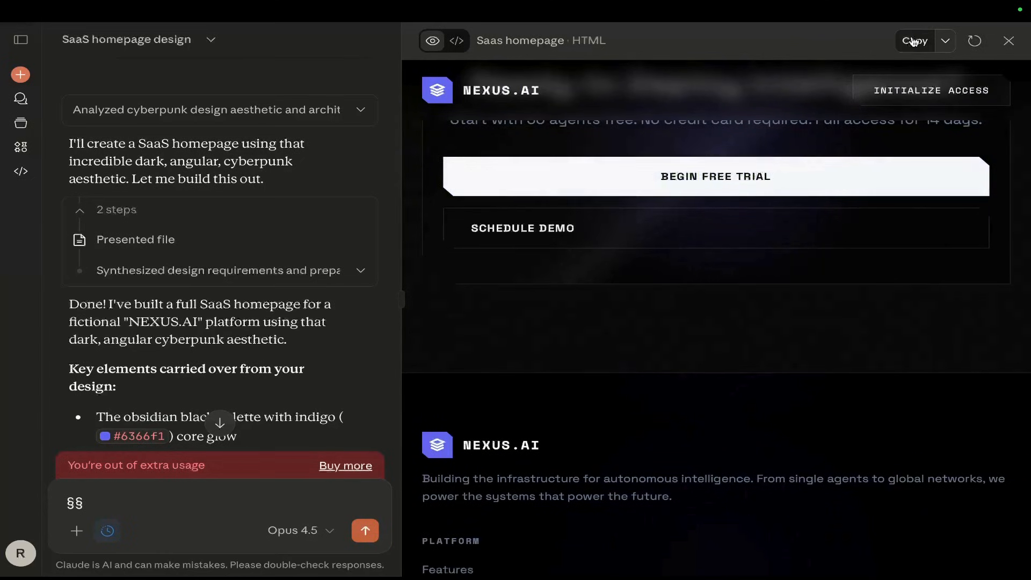
pyautogui.click(913, 41)
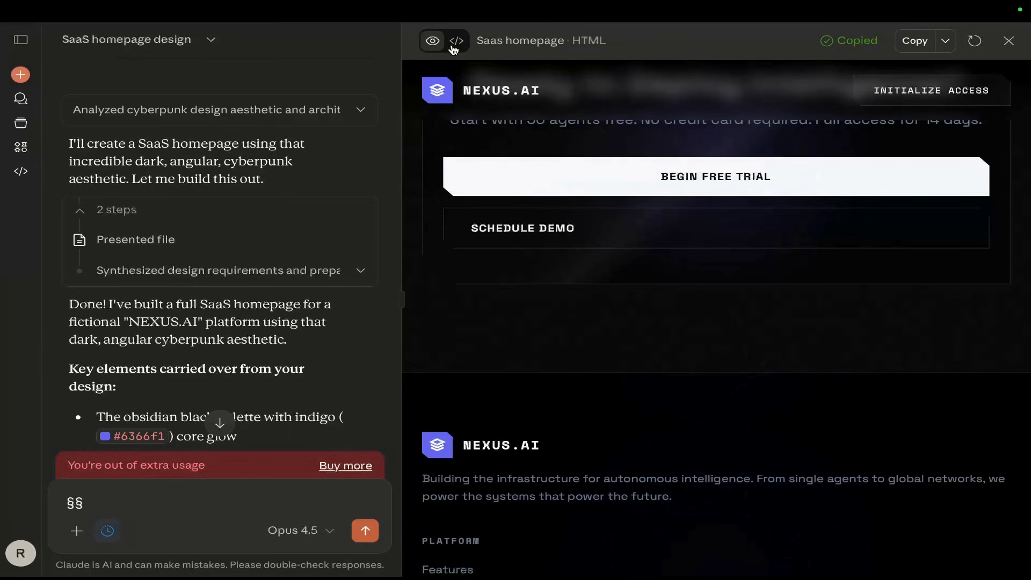
pyautogui.click(456, 40)
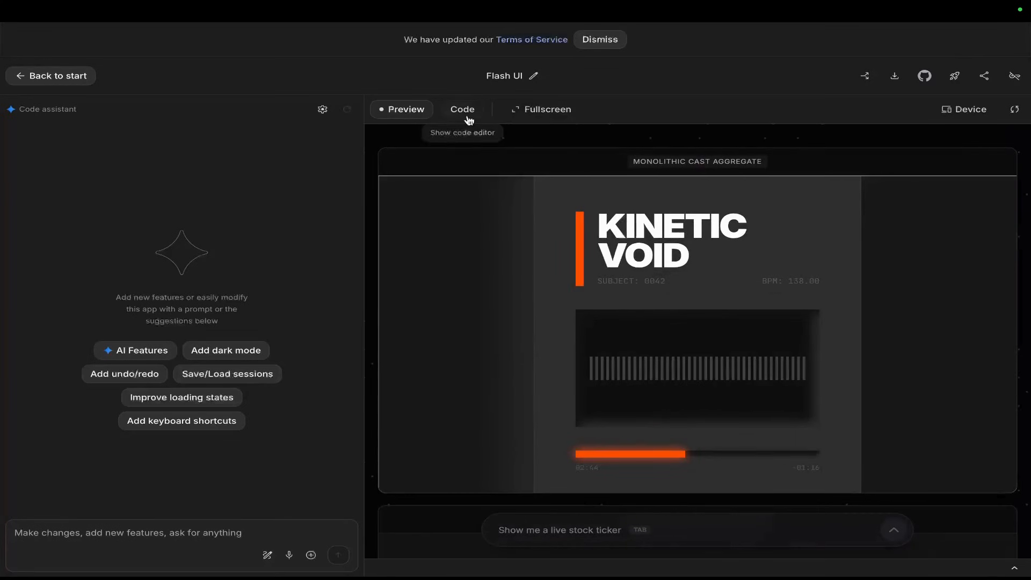
# Show Flash UI's index.tsx source in the Code view.
pyautogui.click(462, 109)
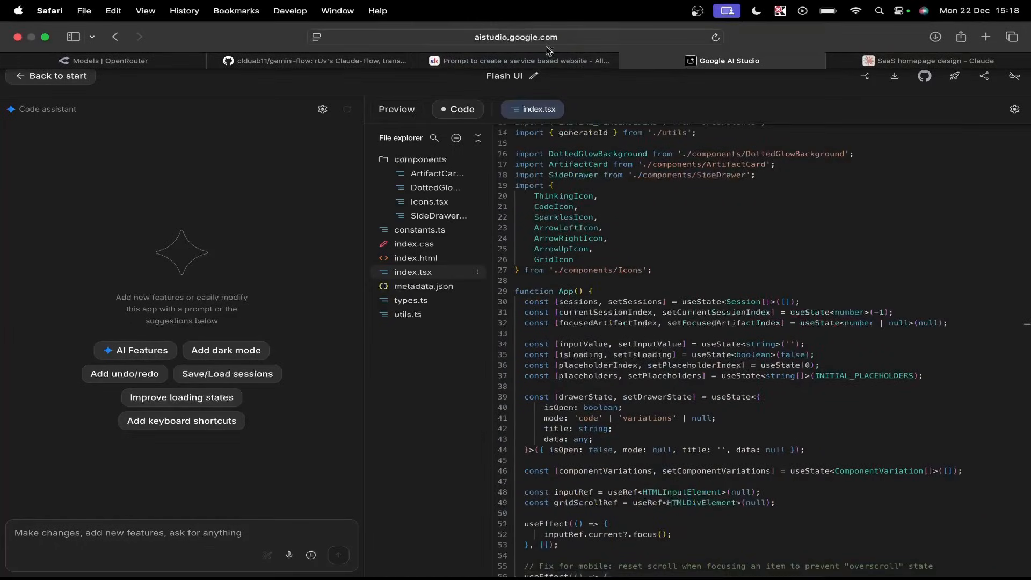
# Navigate a new Safari tab to the W3Schools Tryit Editor.
pyautogui.click(934, 60)
pyautogui.write('w3schools')
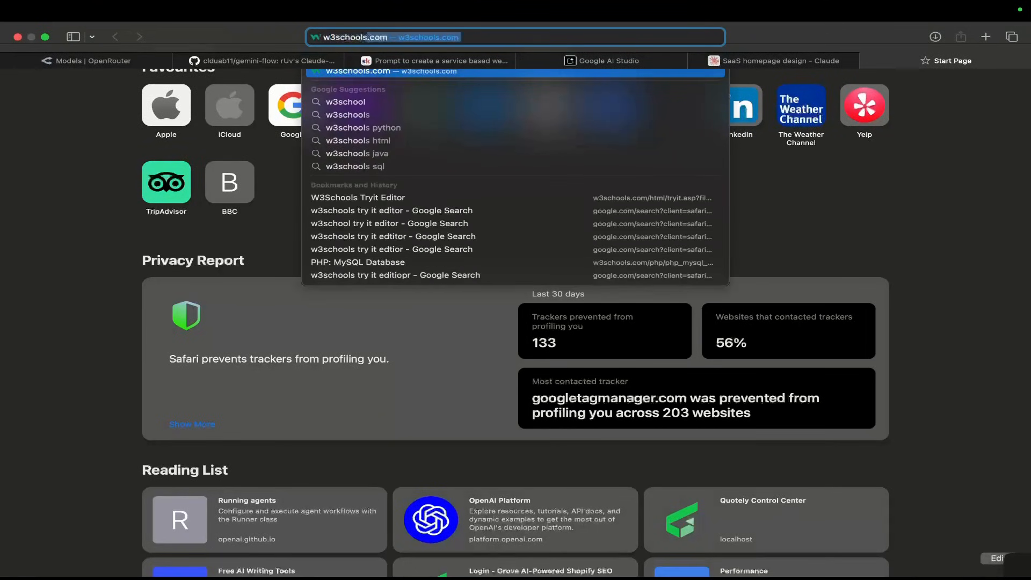
pyautogui.click(391, 211)
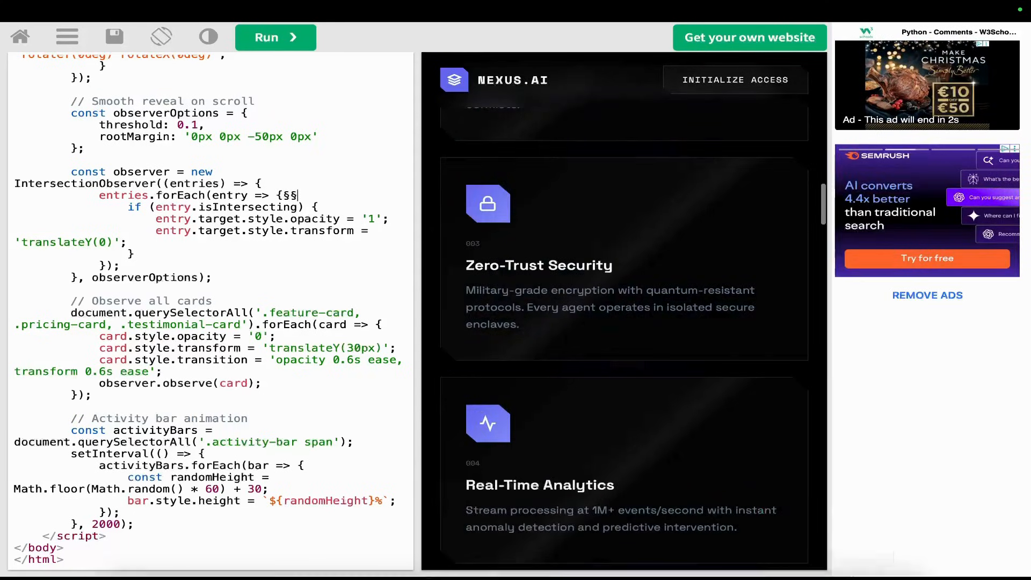
# Scroll the rendered NEXUS.AI page down to its closing section.
pyautogui.scroll(-3)
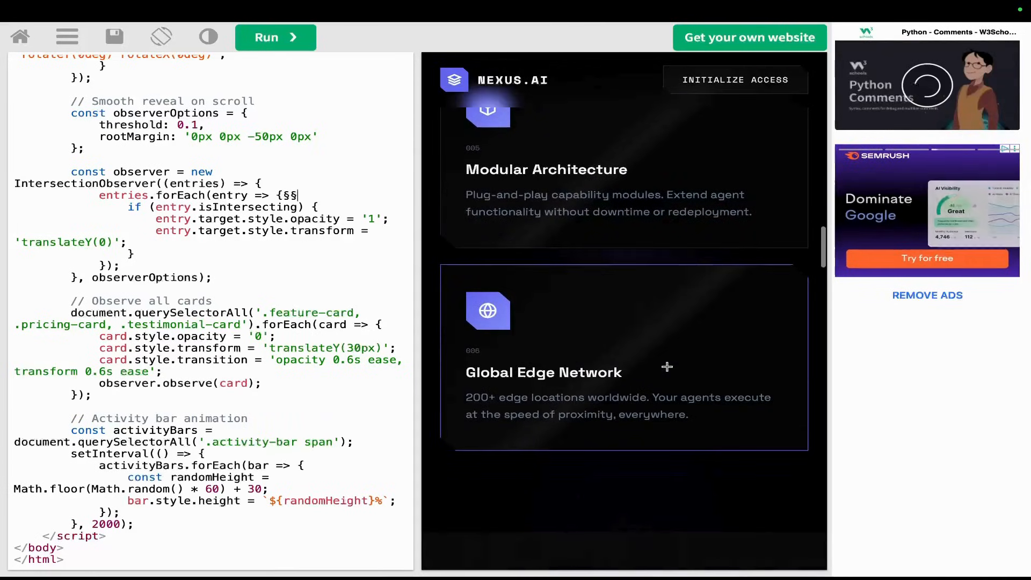
pyautogui.scroll(-3)
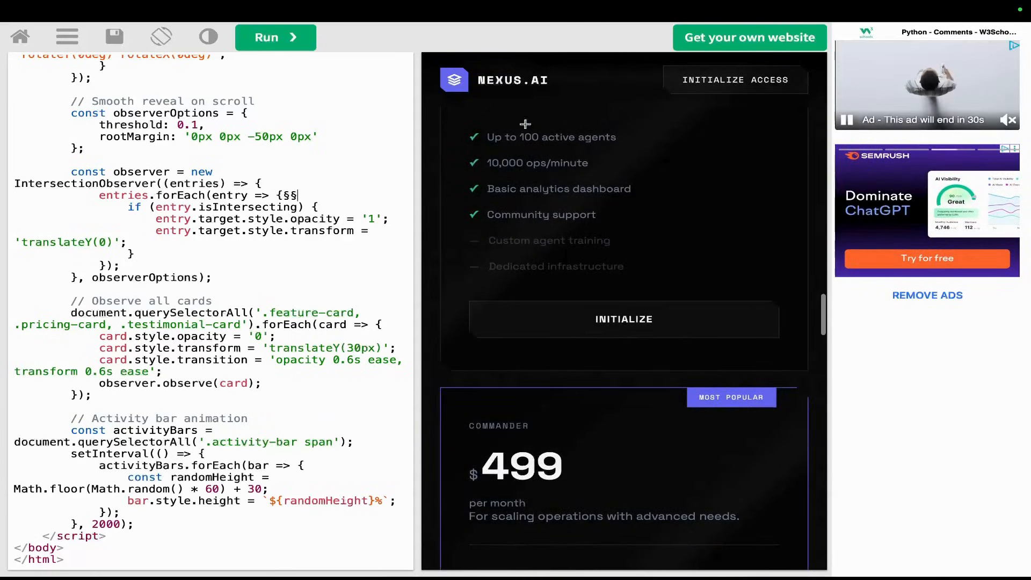
pyautogui.scroll(-3)
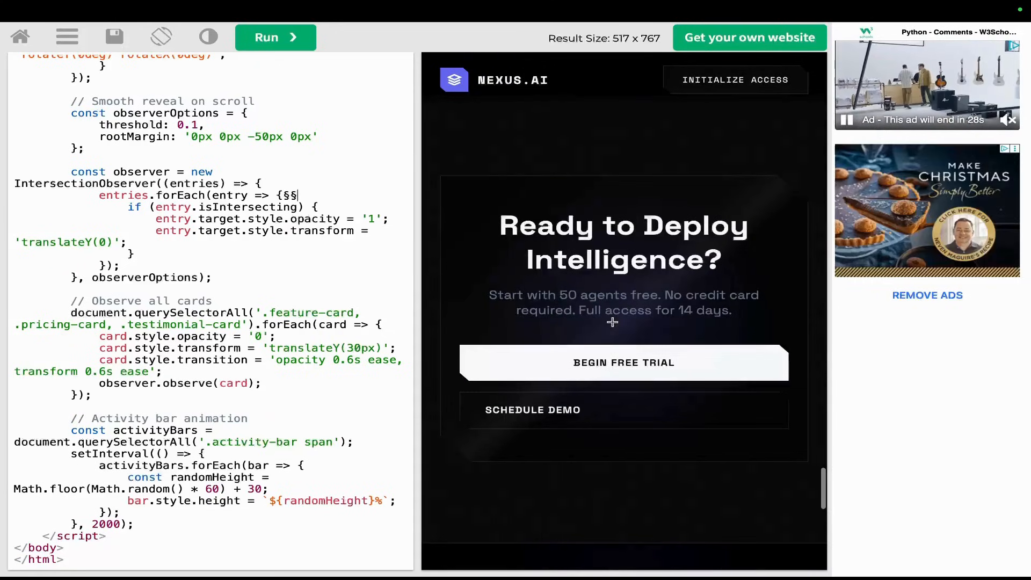
pyautogui.scroll(-3)
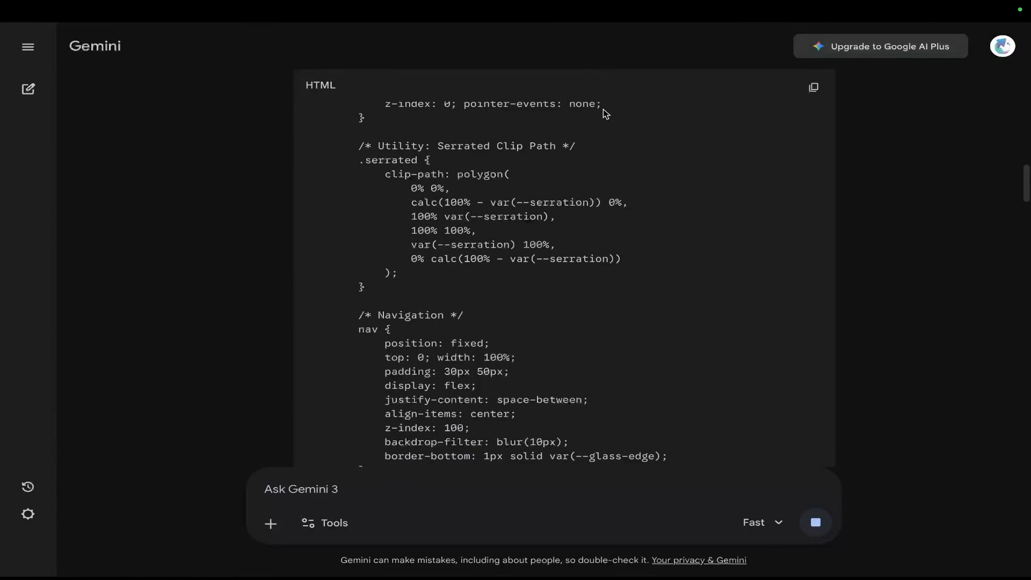
pyautogui.moveTo(767, 408)
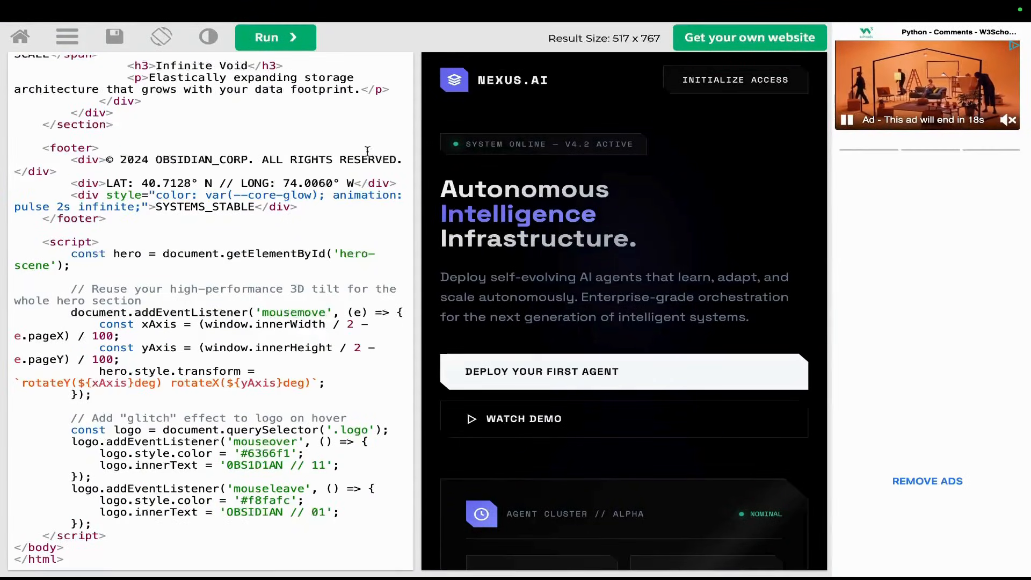
# Run the pasted Gemini code to render the OBSIDIAN // 01 homepage.
pyautogui.click(275, 37)
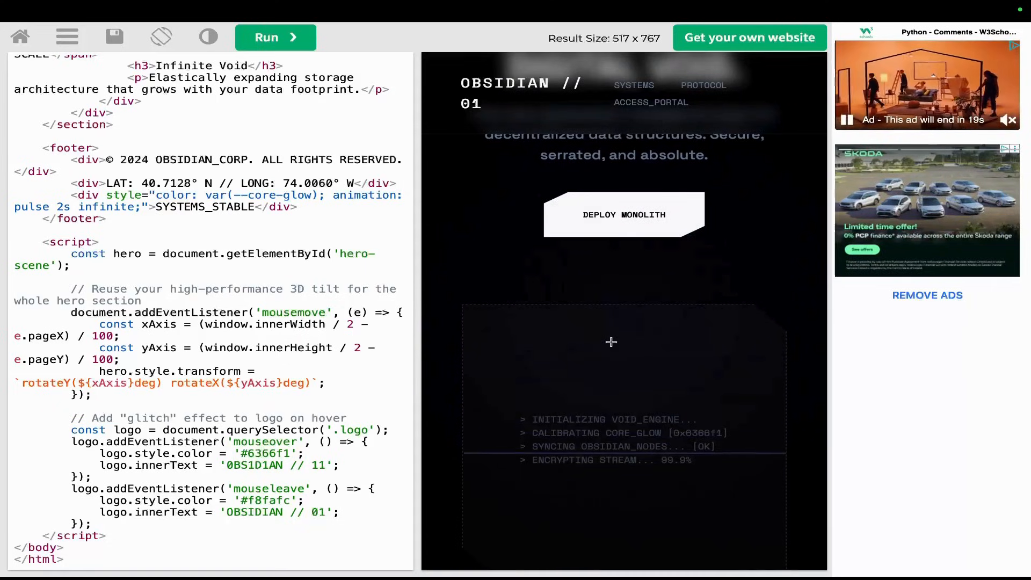
pyautogui.moveTo(652, 253)
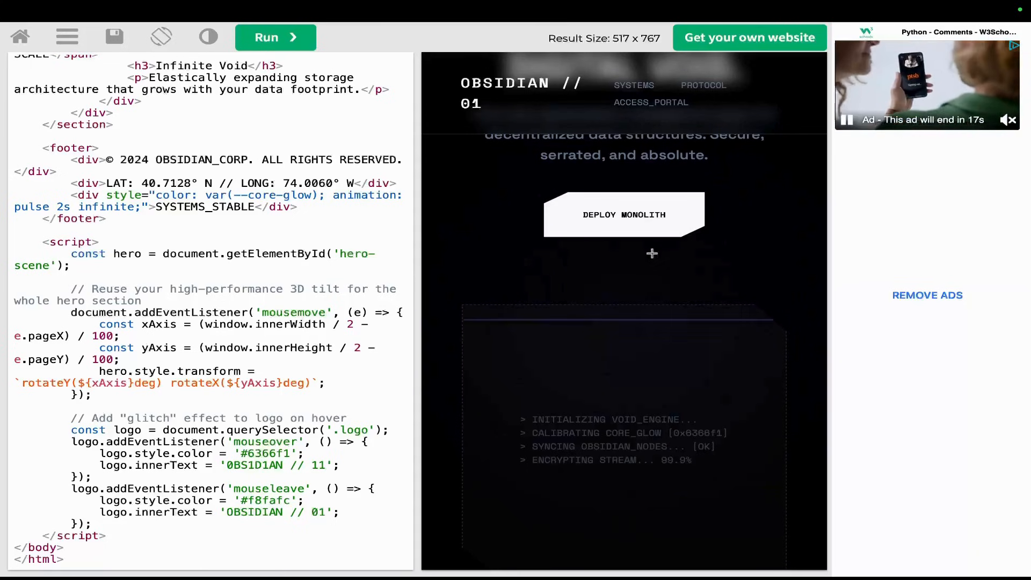
pyautogui.moveTo(644, 352)
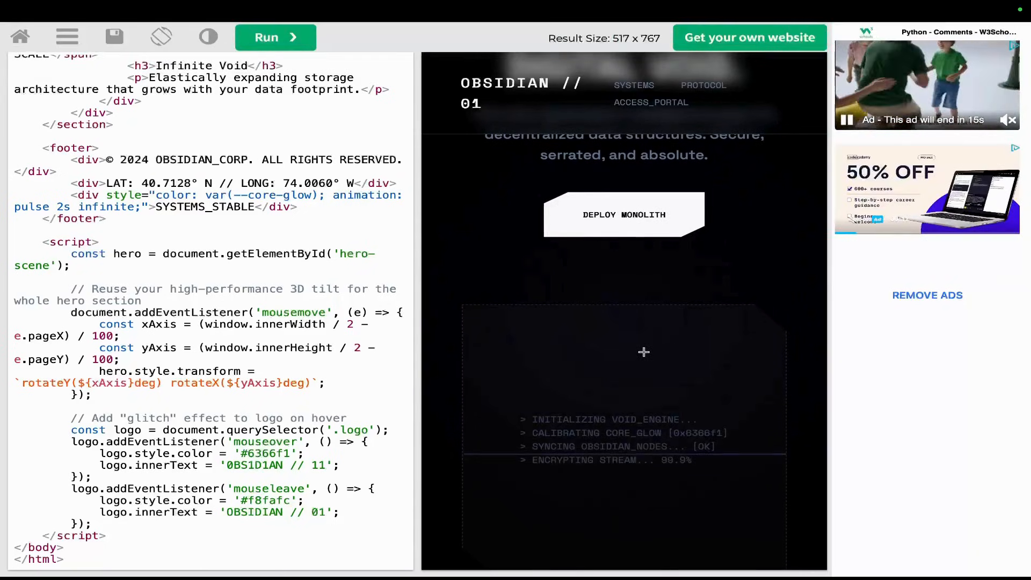